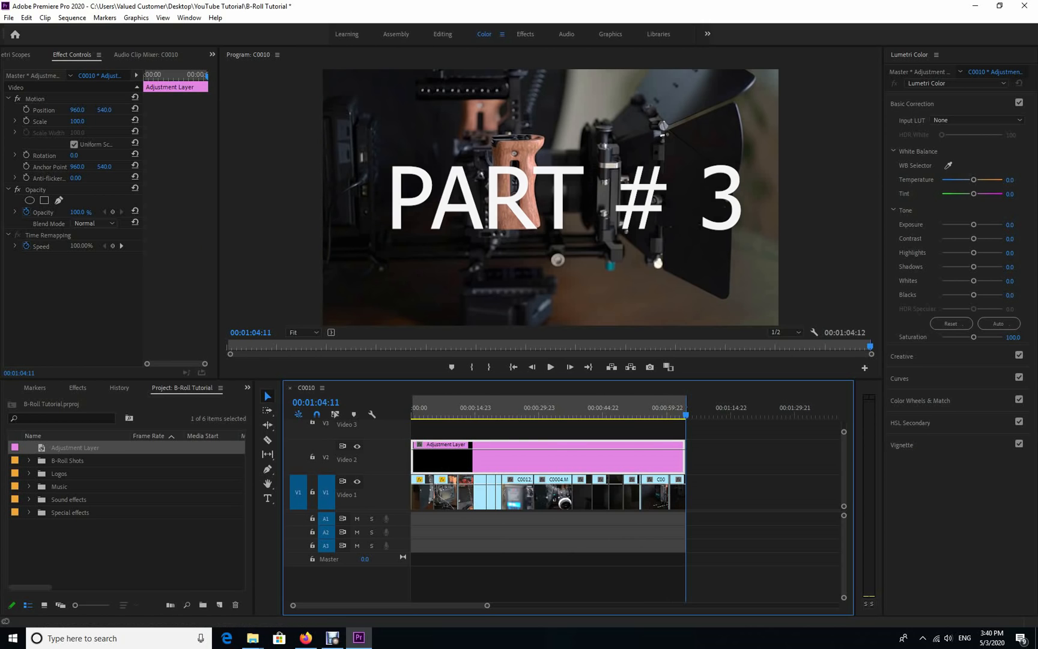
Step: Bring up the adjustment layer's Lumetri RGB Curves and shape an S-curve for contrast
click(899, 148)
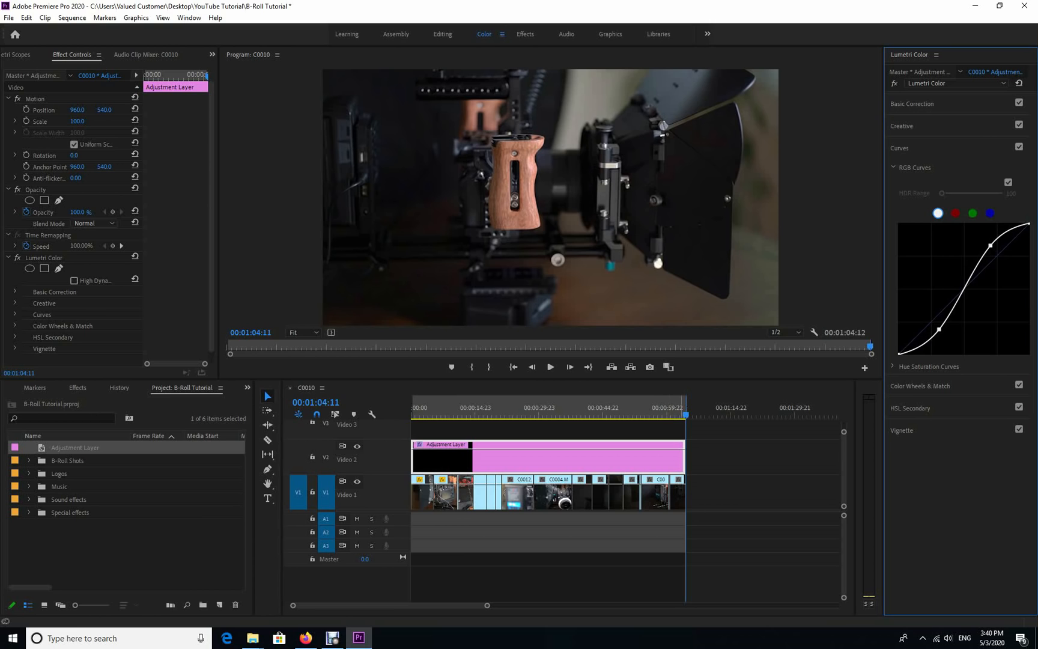
Step: Check a later shot, refine the RGB S-curve contrast, and return the playhead to the start
click(649, 407)
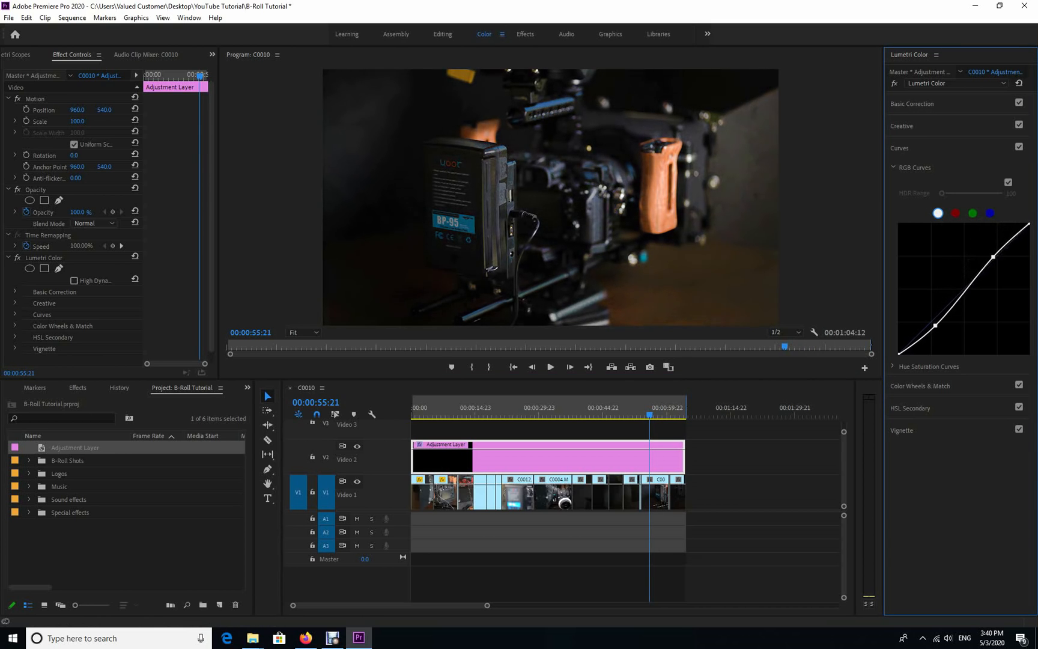
drag(994, 254, 993, 268)
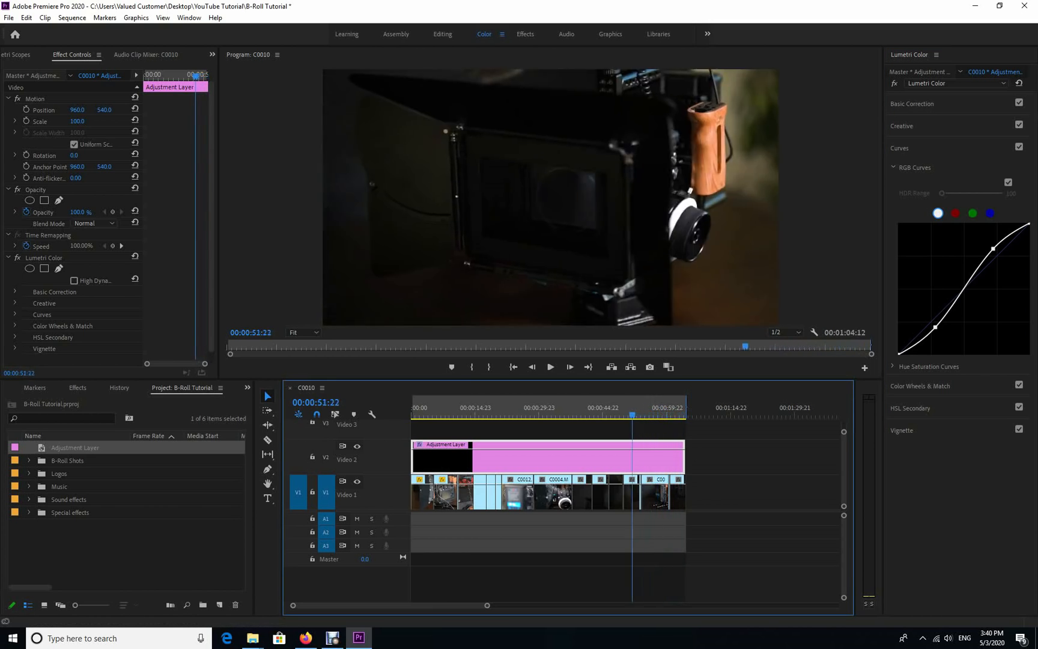
click(540, 415)
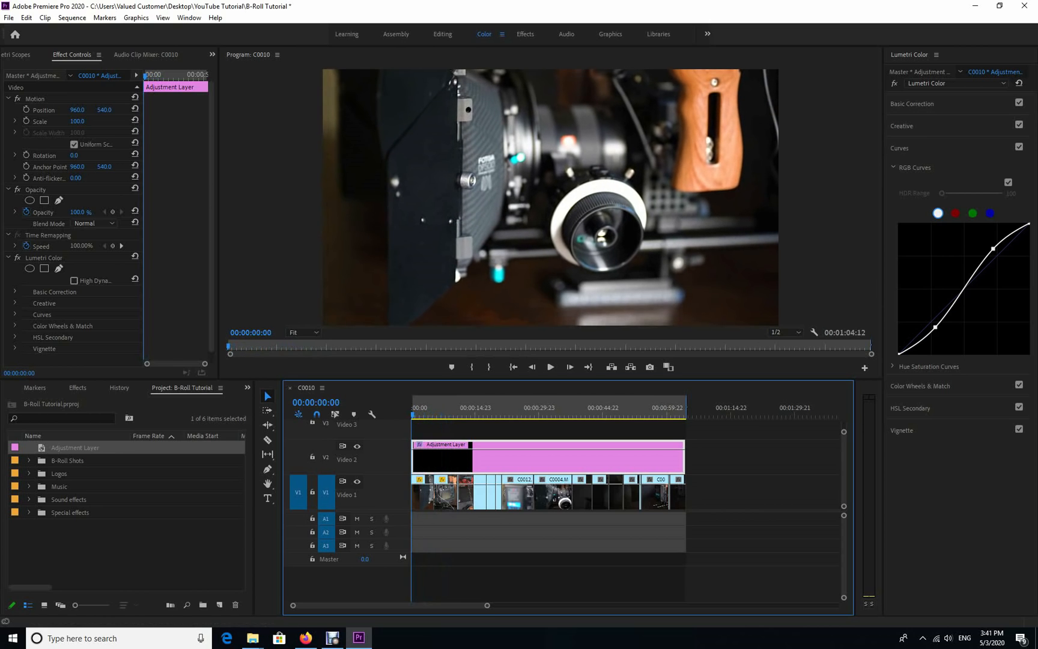
Step: Grade C0003.MP4 with highlights -100, shadows -18.6, blacks -11.5 and slightly lower exposure
click(913, 104)
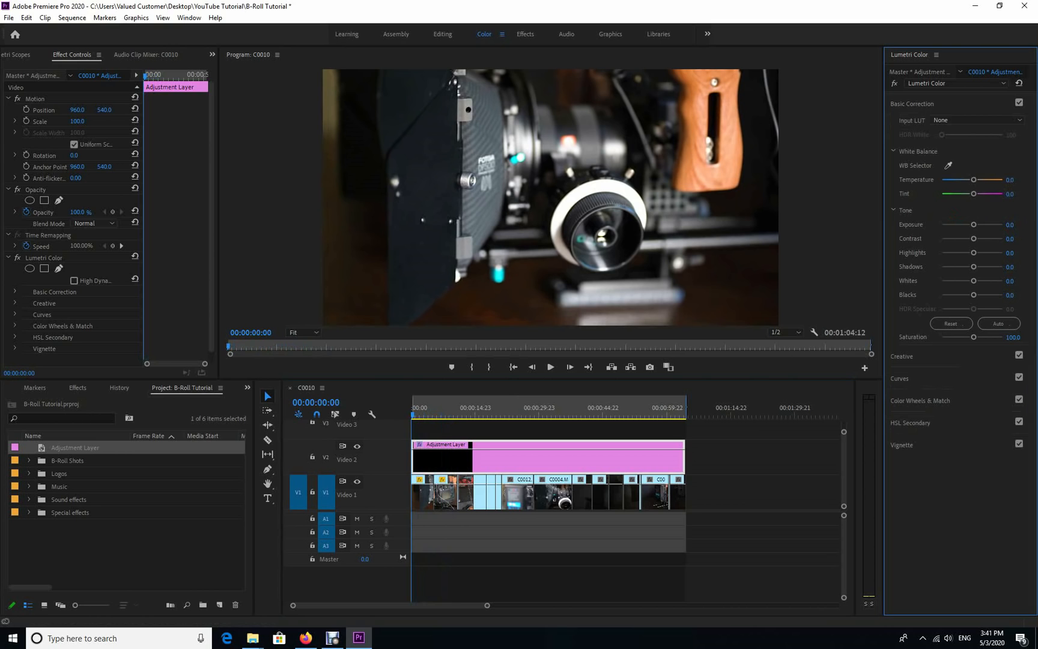
click(420, 406)
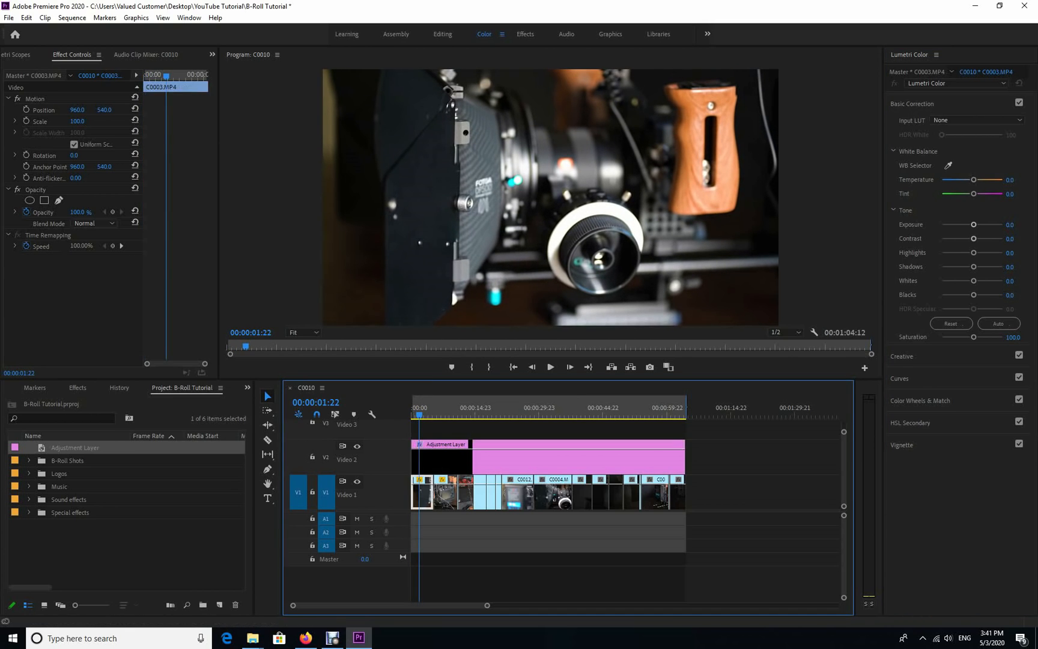
drag(973, 252, 949, 252)
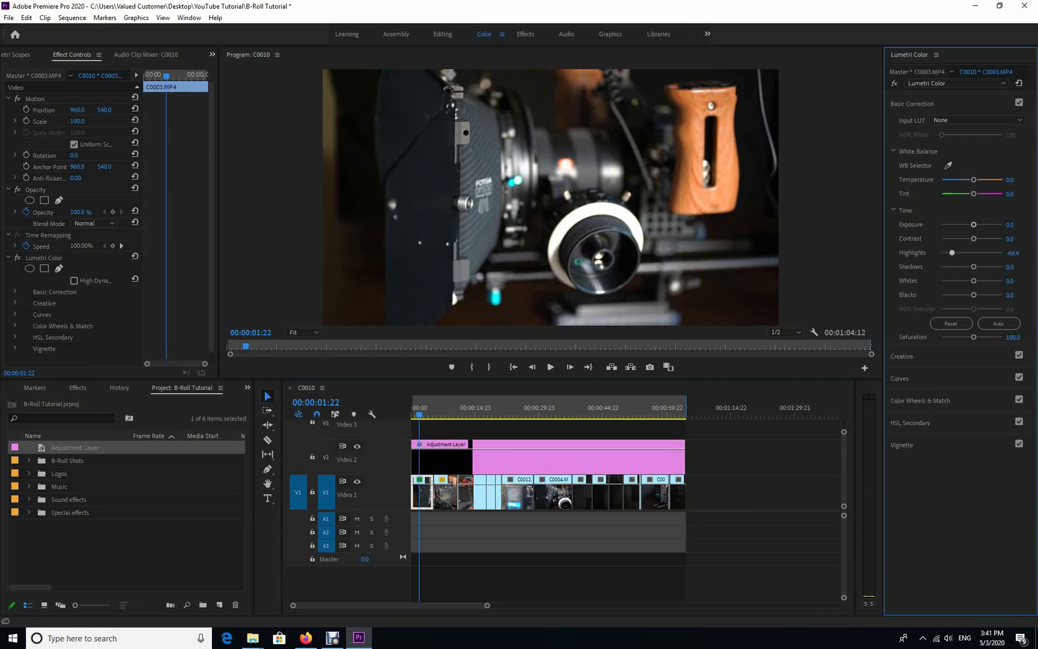
drag(949, 252, 933, 252)
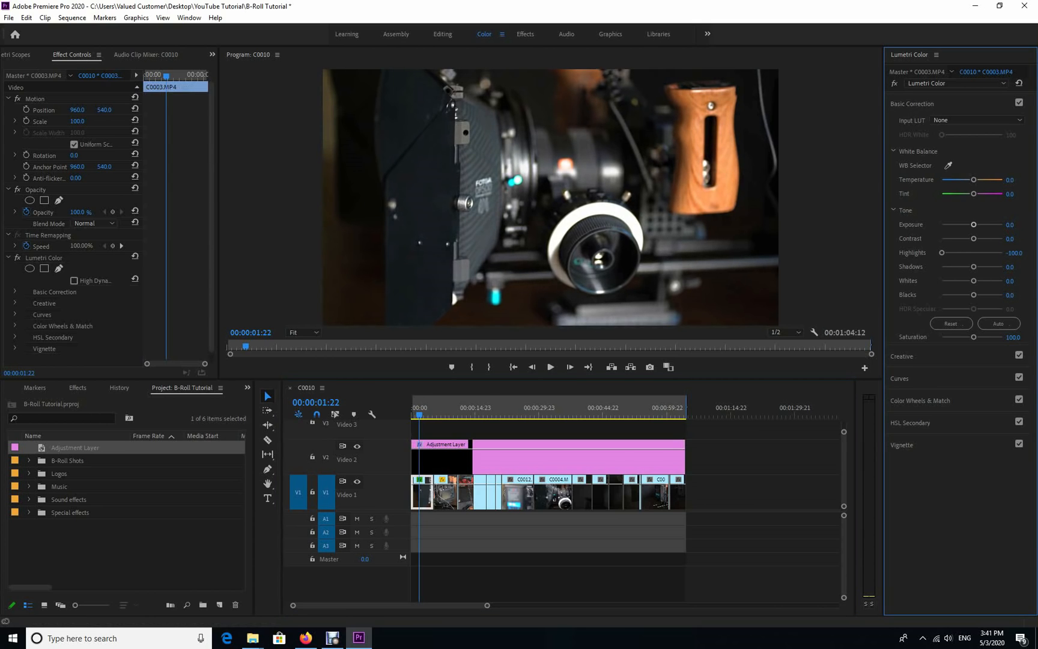
drag(972, 280, 974, 280)
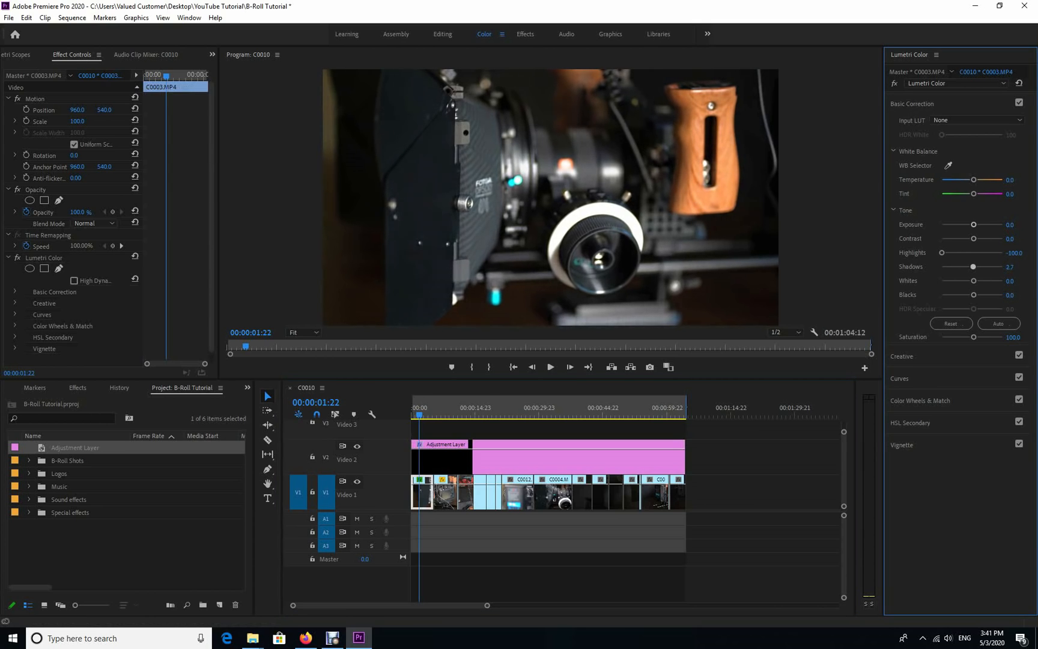
drag(972, 267, 956, 266)
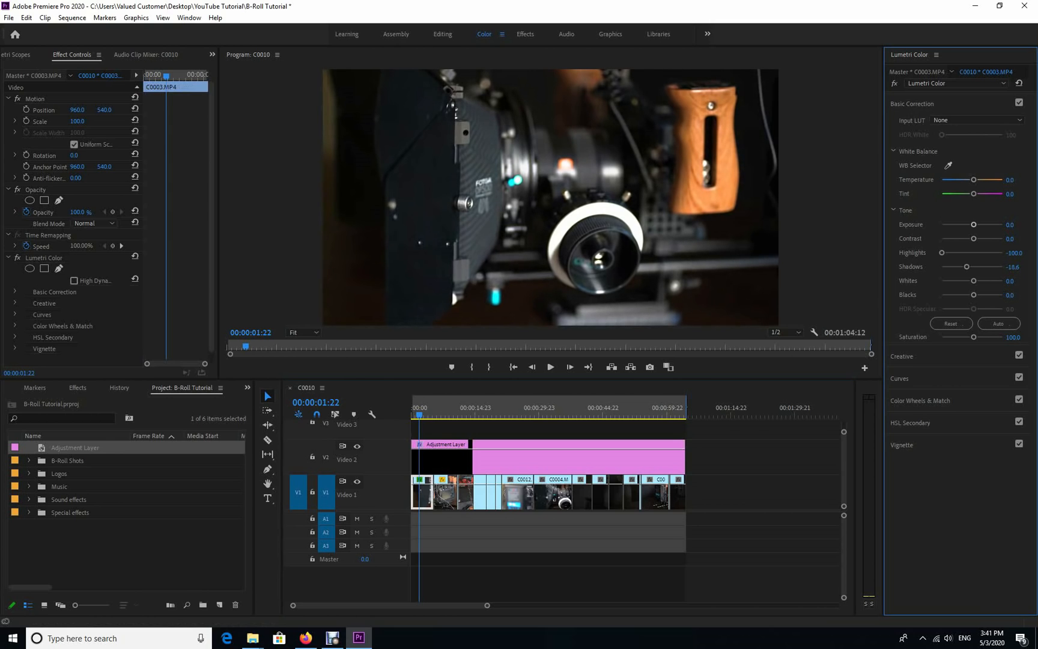
drag(972, 223, 979, 223)
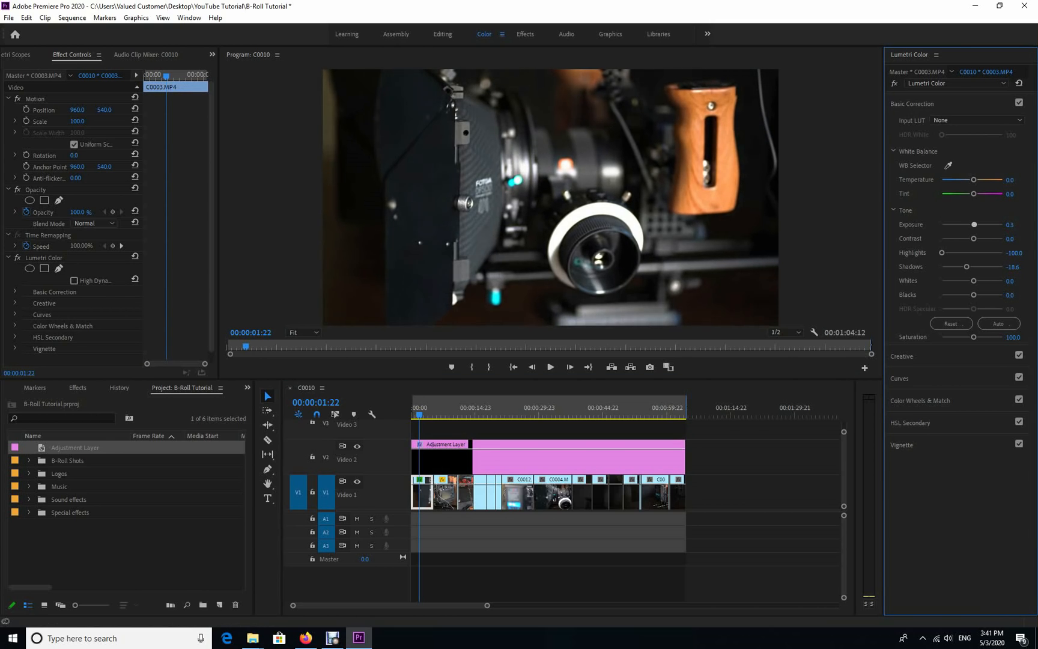
drag(984, 223, 973, 223)
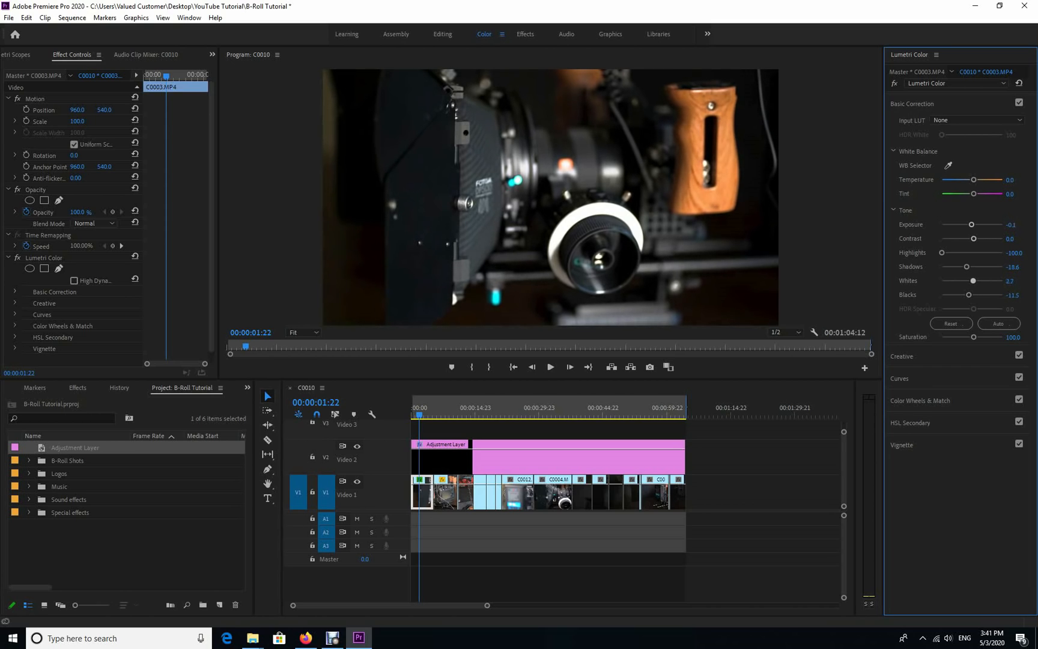
drag(973, 280, 956, 280)
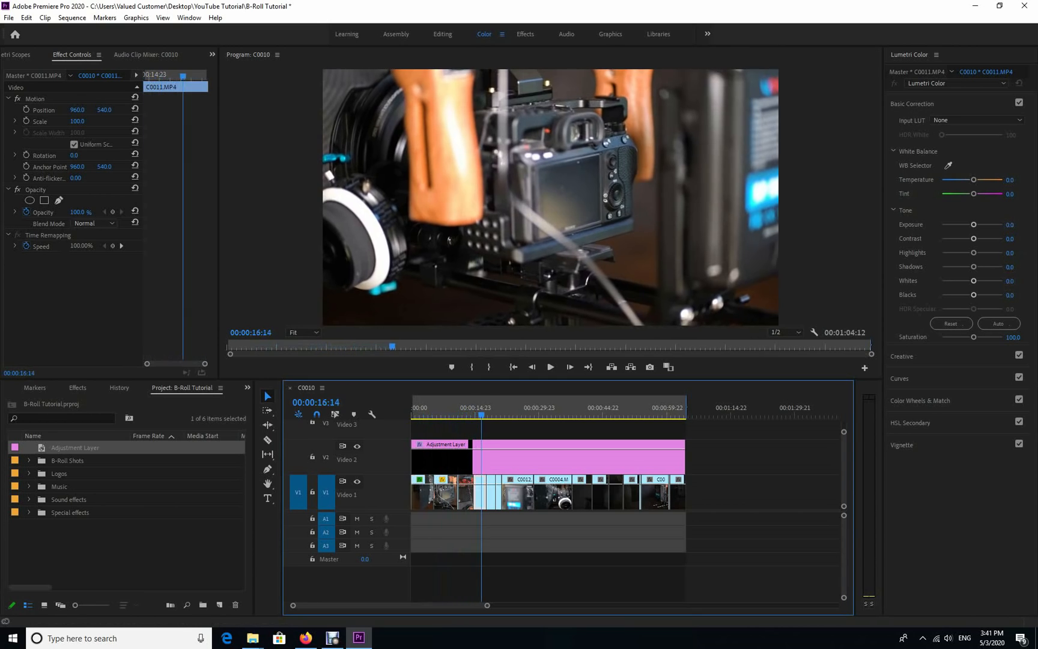
Step: Select the adjustment layer and settle its highlights at -66.4
click(445, 408)
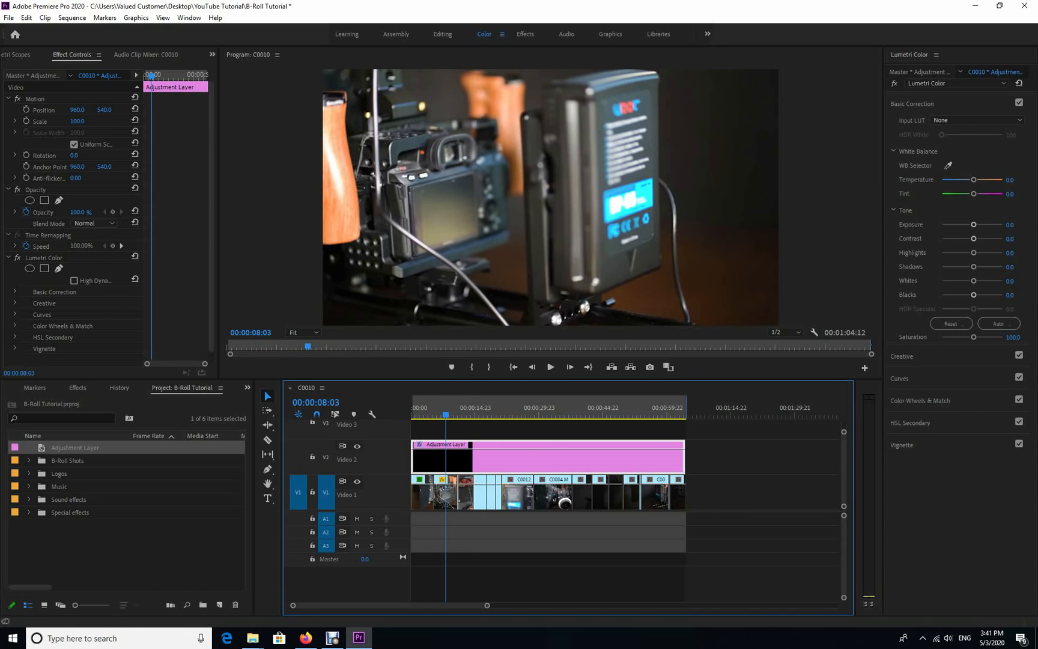
drag(972, 252, 977, 252)
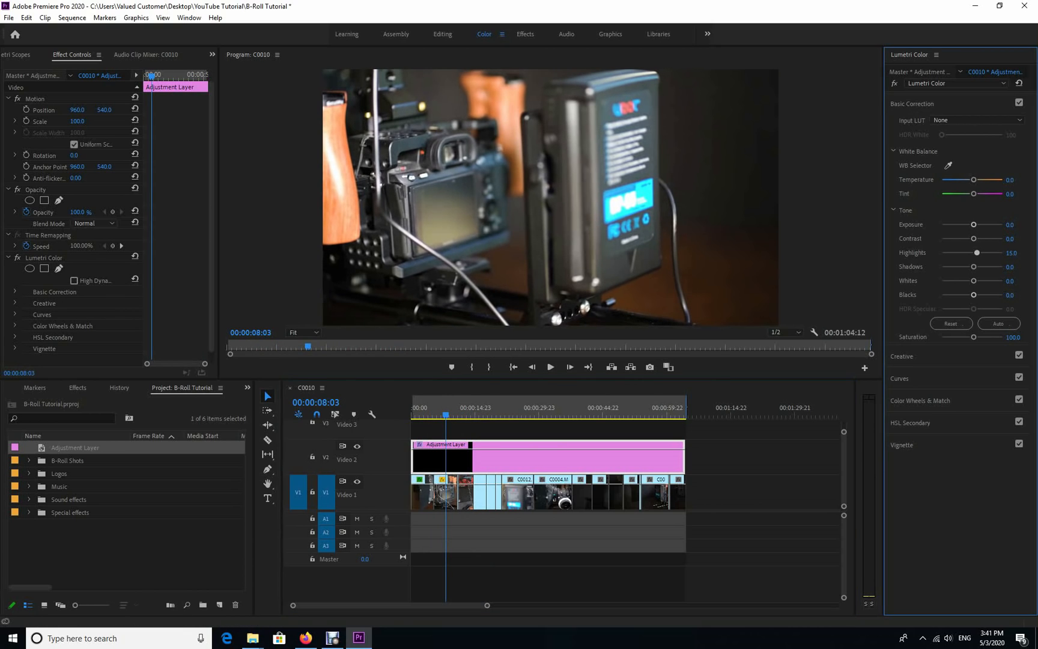
drag(977, 252, 962, 252)
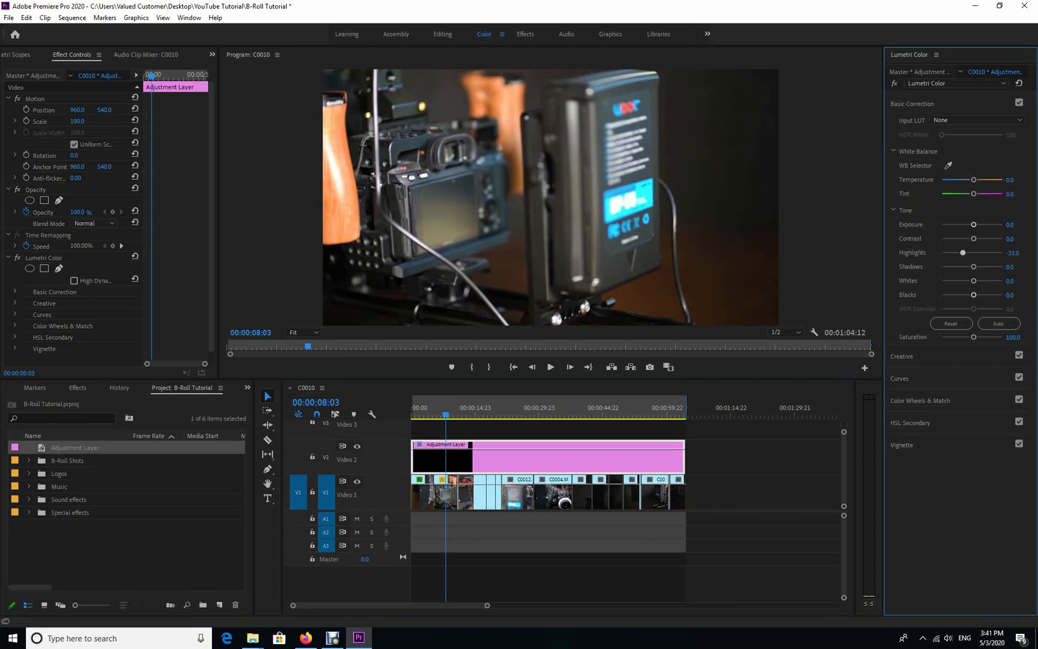
drag(962, 252, 945, 253)
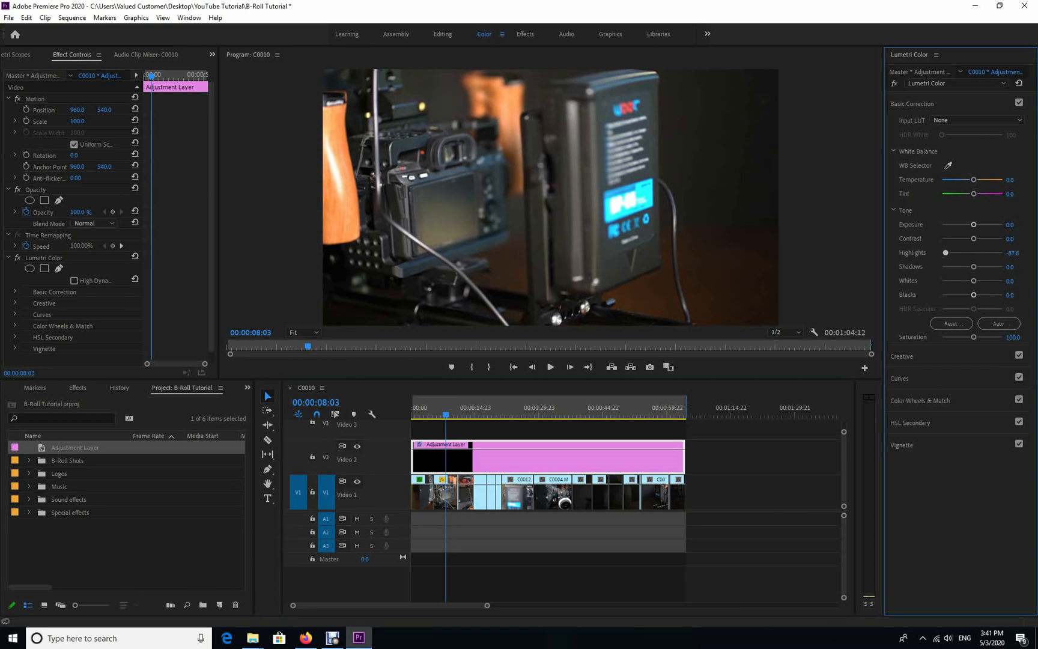
drag(945, 253, 960, 252)
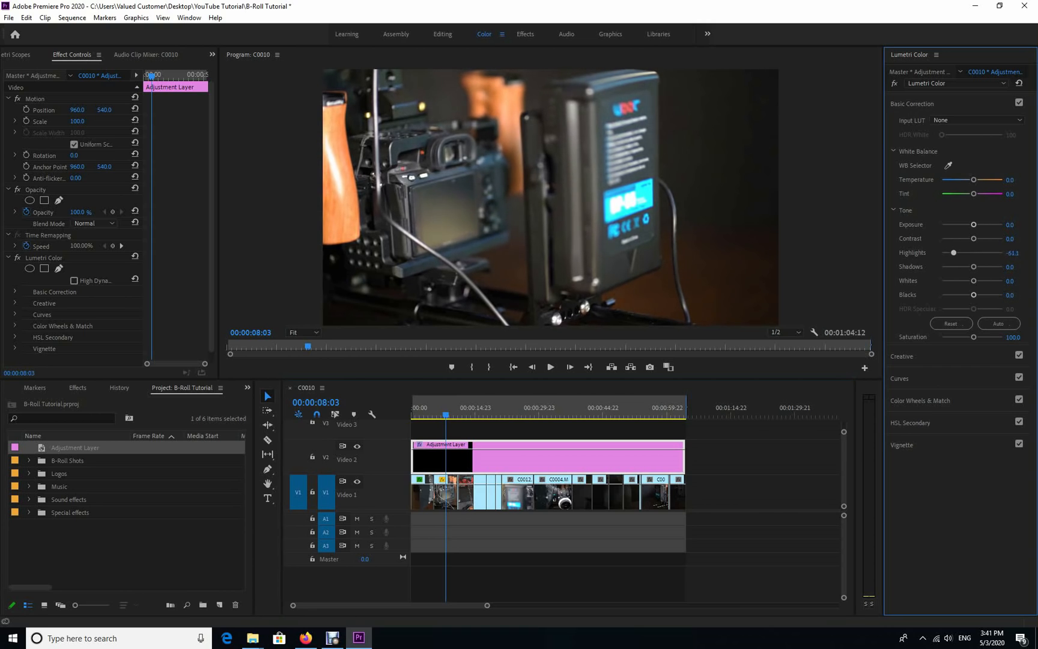
drag(950, 253, 946, 252)
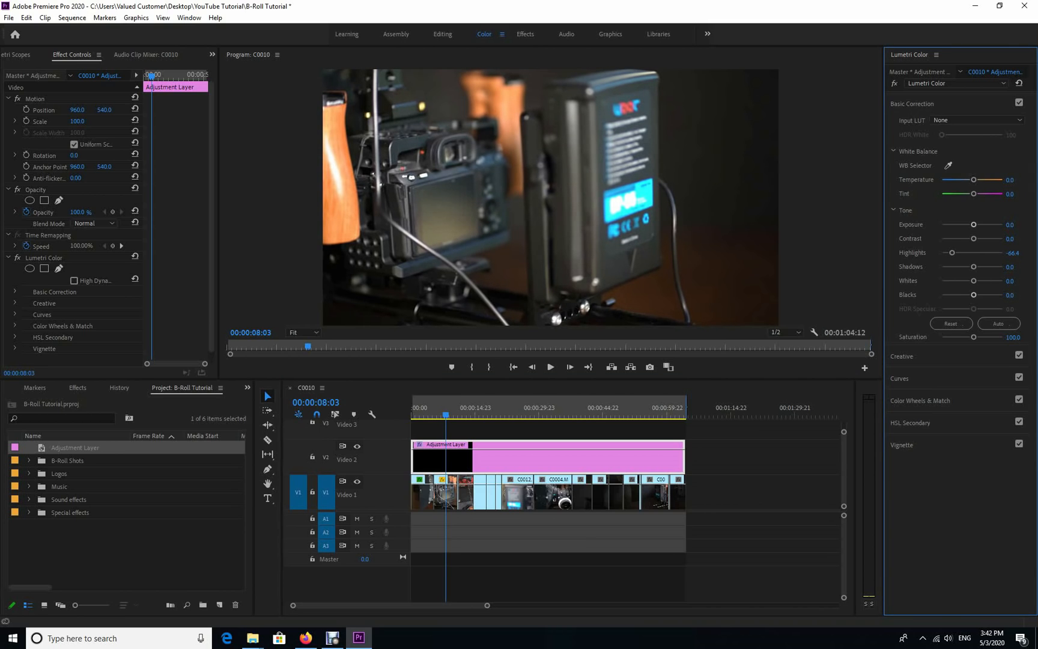
Step: Set shadows -9.7, whites 18.6 and blacks -6.2, then review the later clips
drag(973, 266, 969, 266)
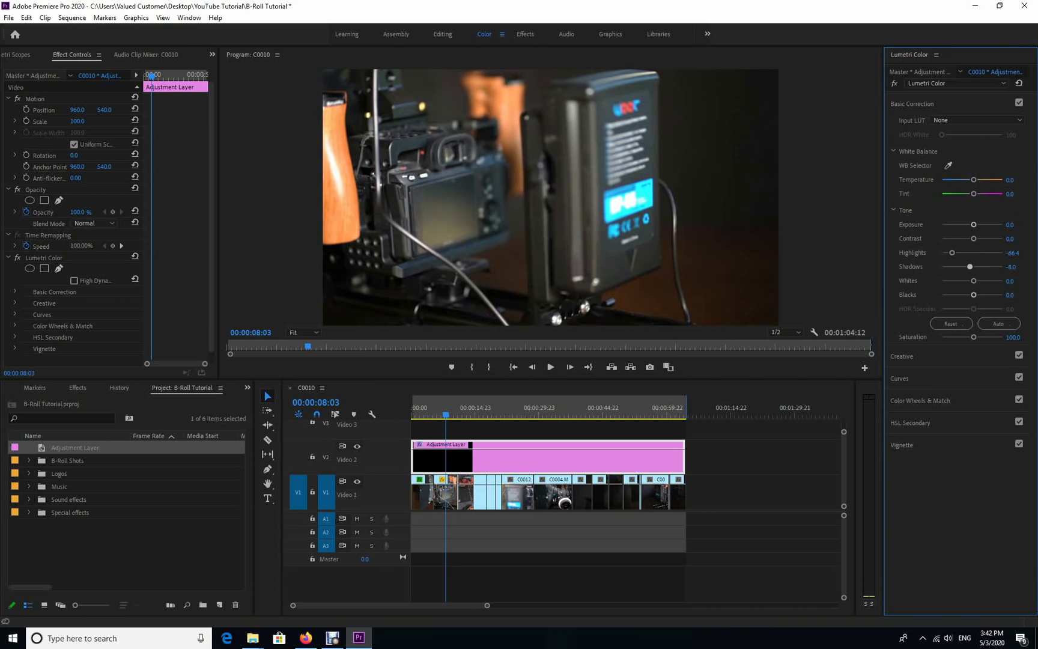
drag(973, 267, 970, 267)
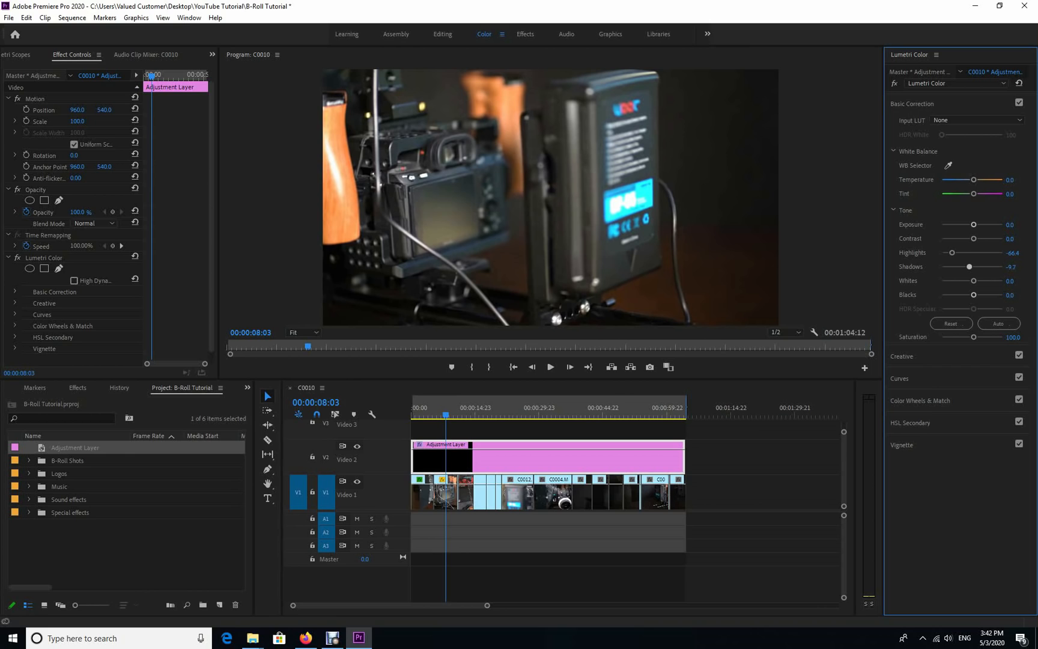
drag(973, 280, 978, 280)
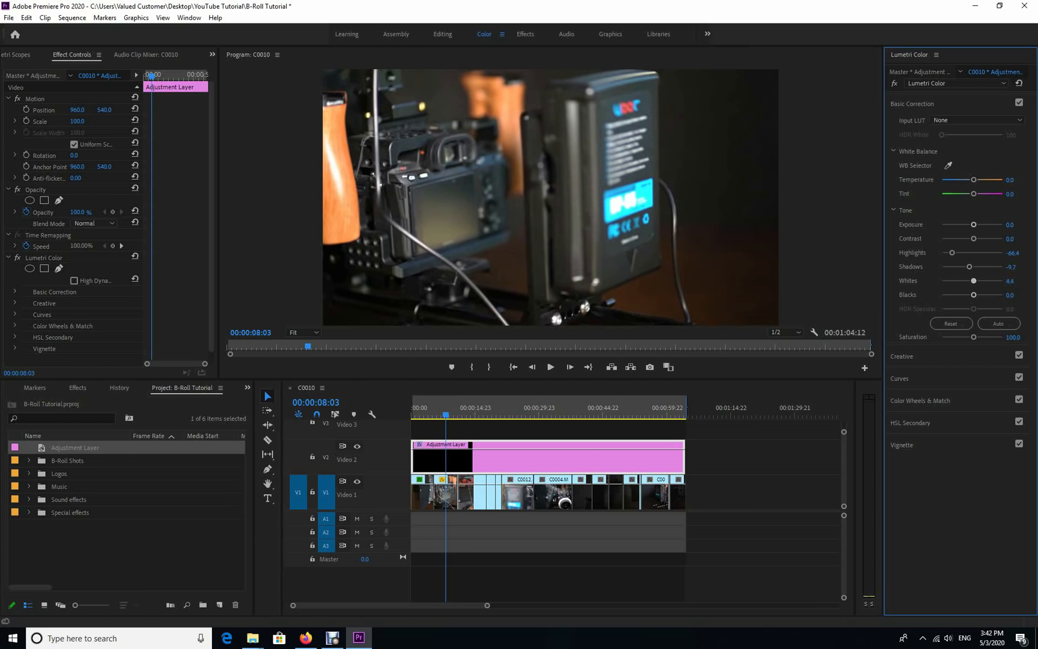
drag(973, 280, 986, 280)
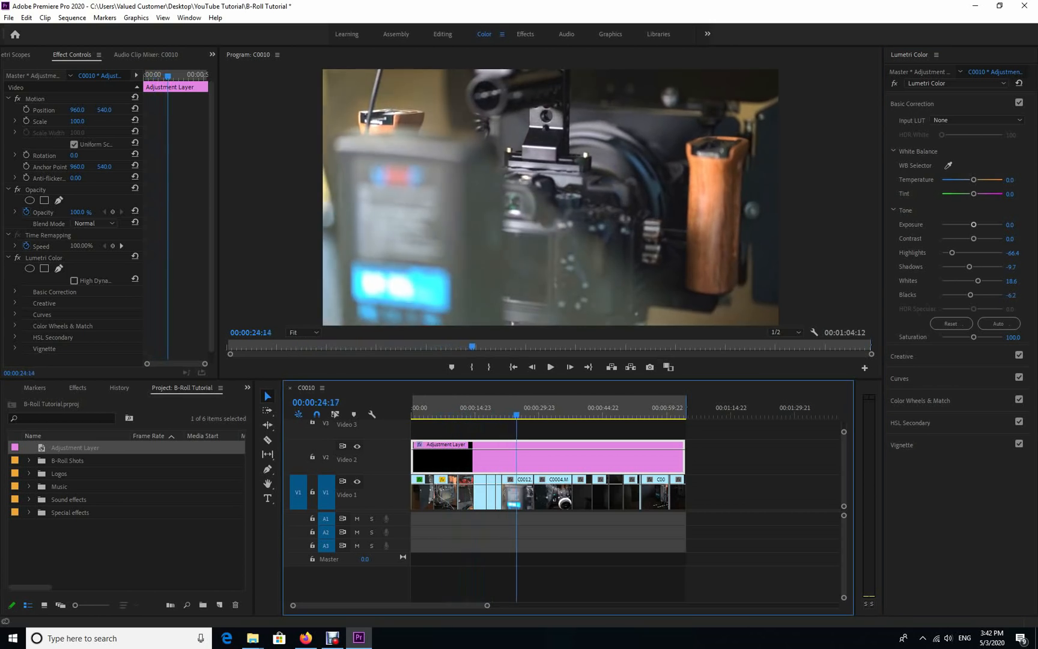
click(597, 413)
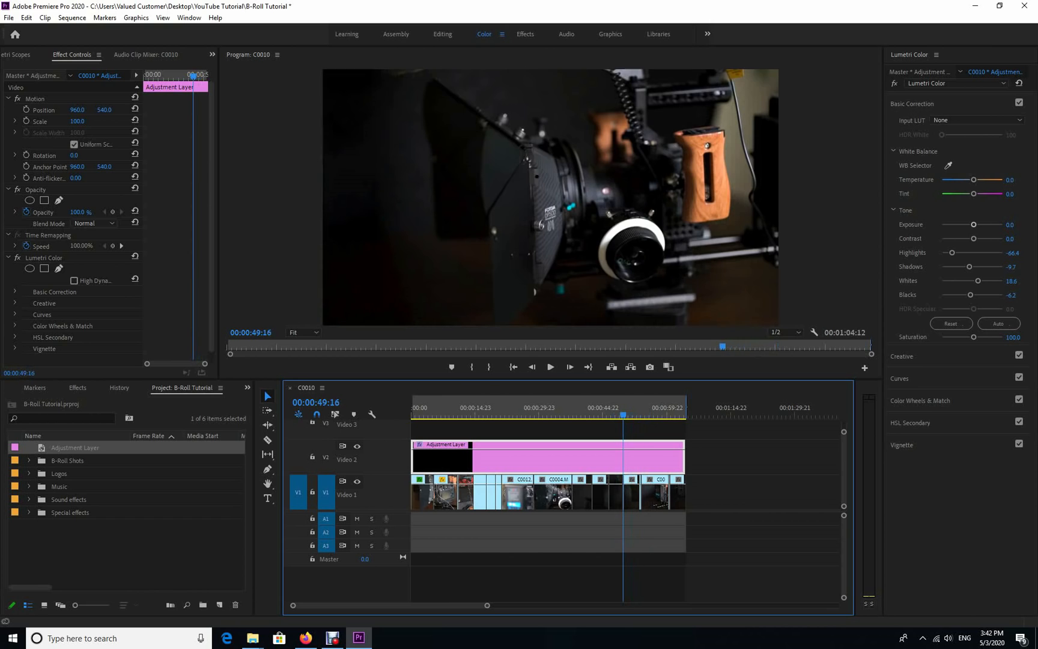
click(550, 367)
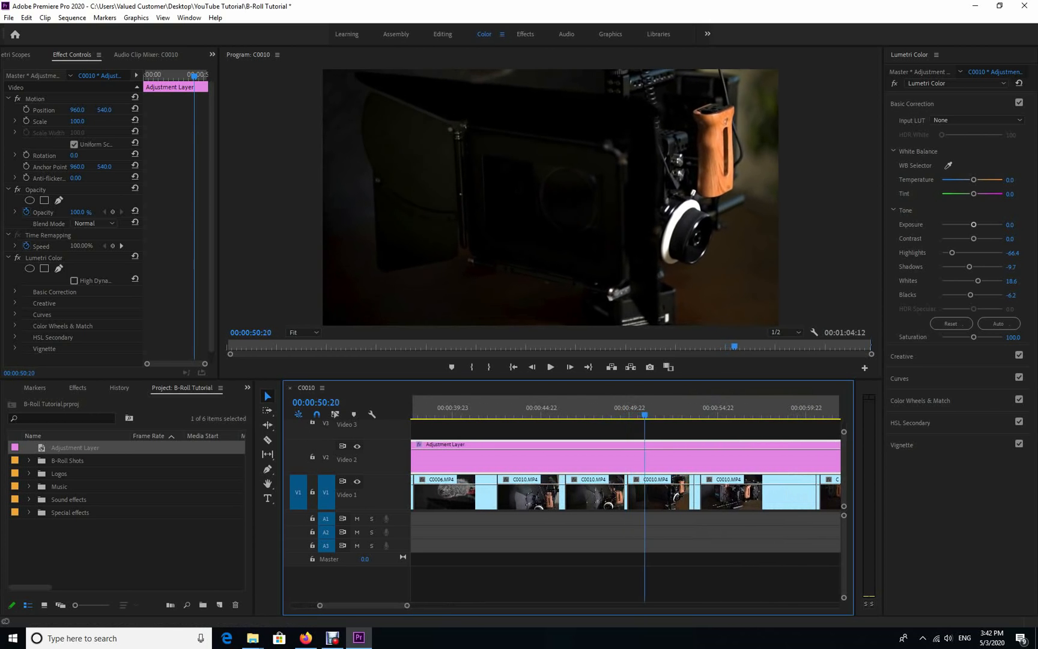
Step: Brighten C0010.MP4 with exposure 1.0, shadows 57.5 and highlights -23.9
click(657, 493)
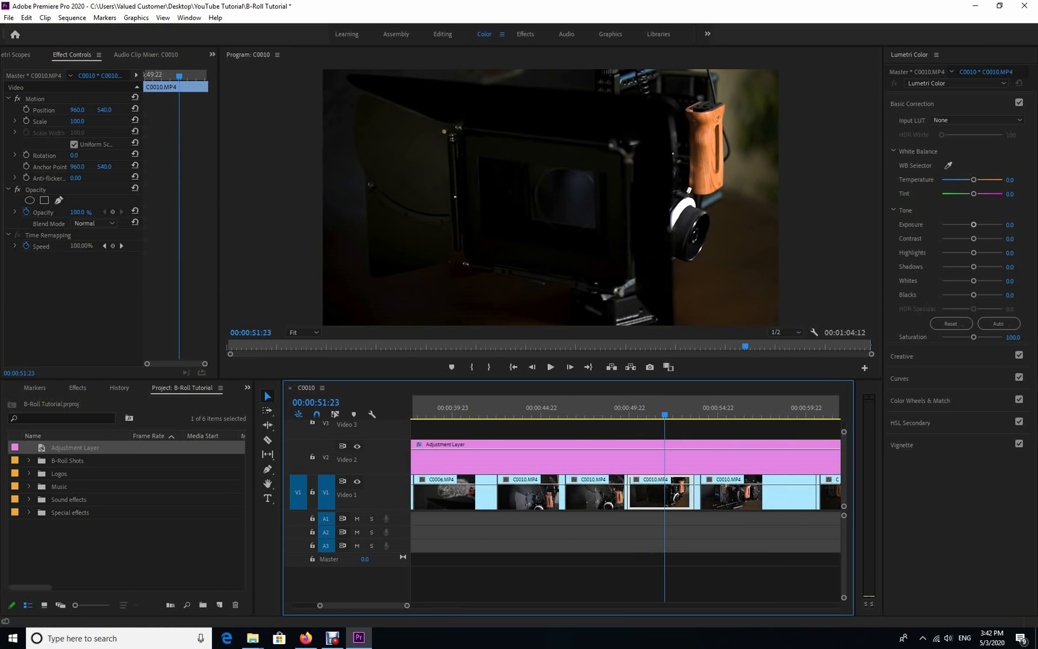
drag(973, 223, 980, 224)
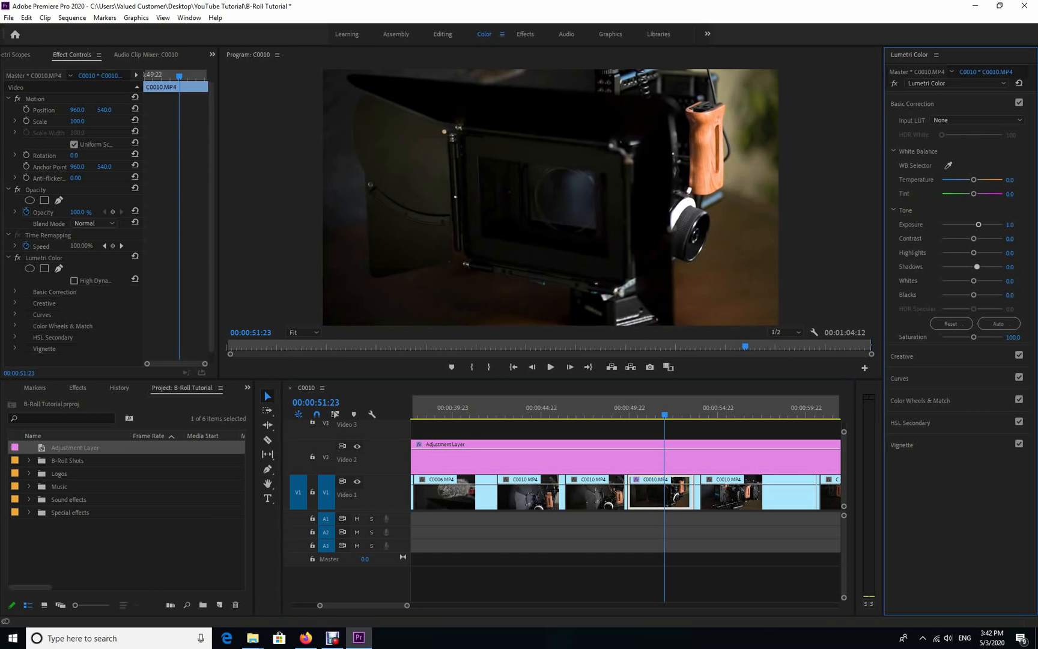
drag(977, 266, 1003, 266)
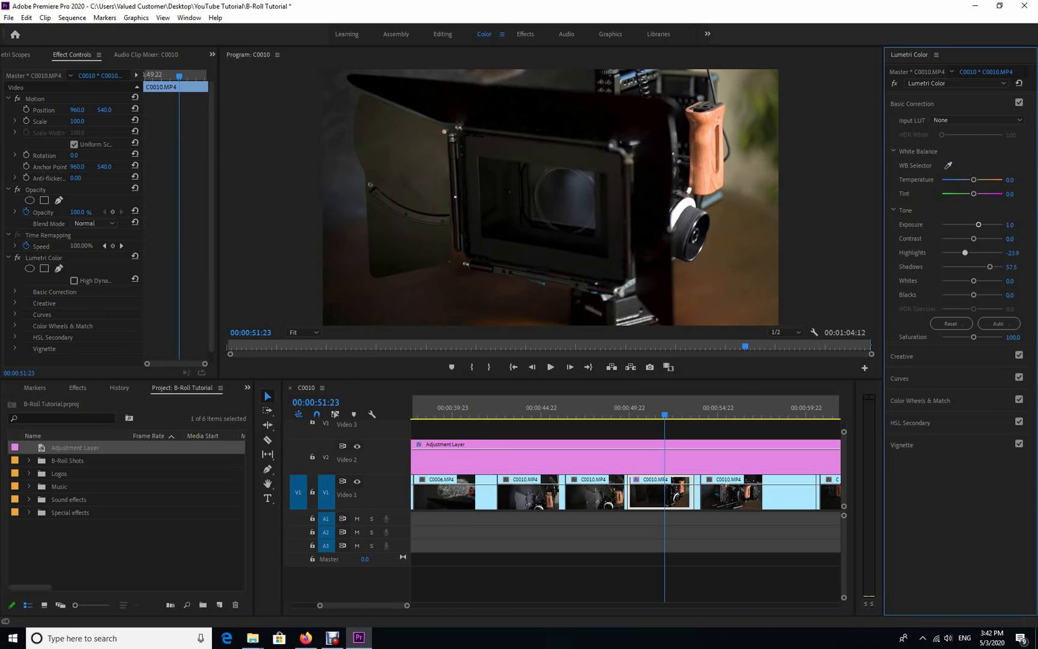
drag(988, 252, 948, 253)
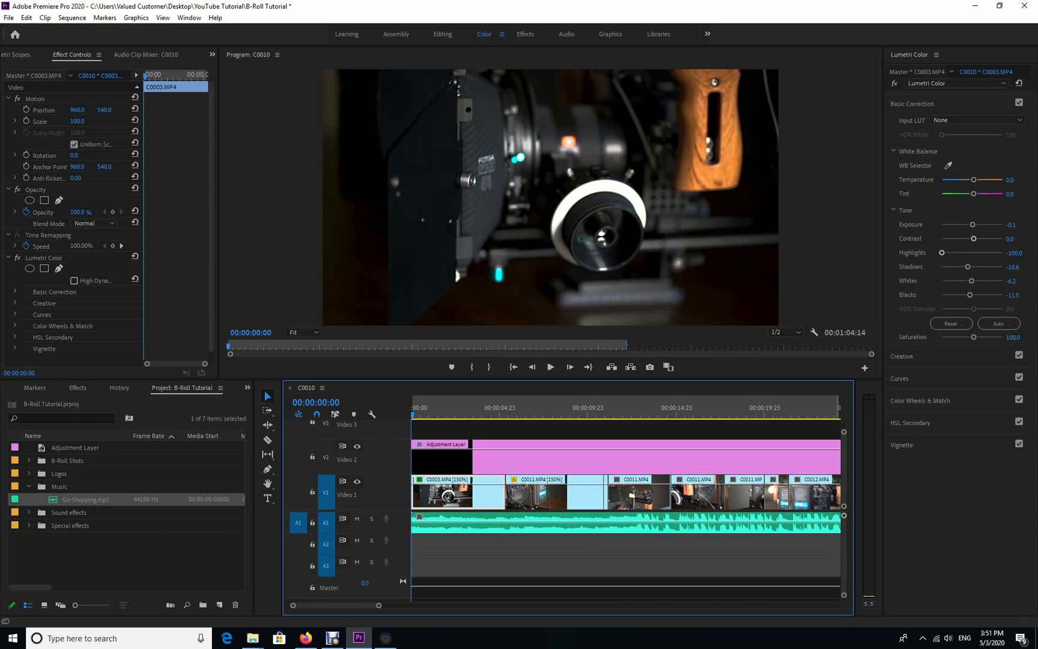
Step: Stop playback of the graded sequence with its music and return to the beginning
click(550, 367)
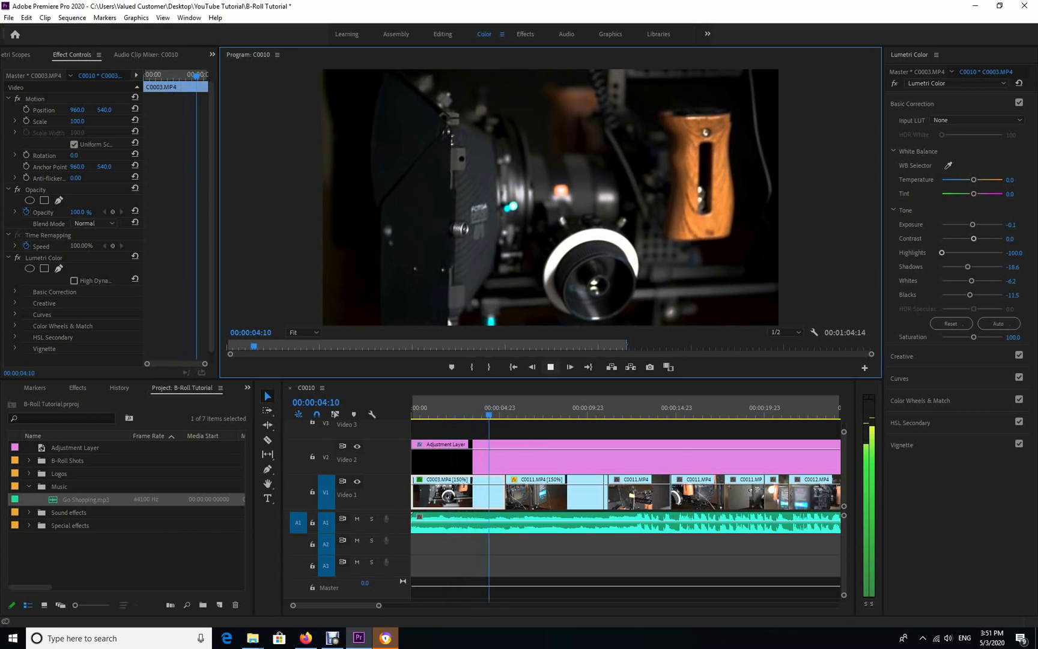
click(522, 414)
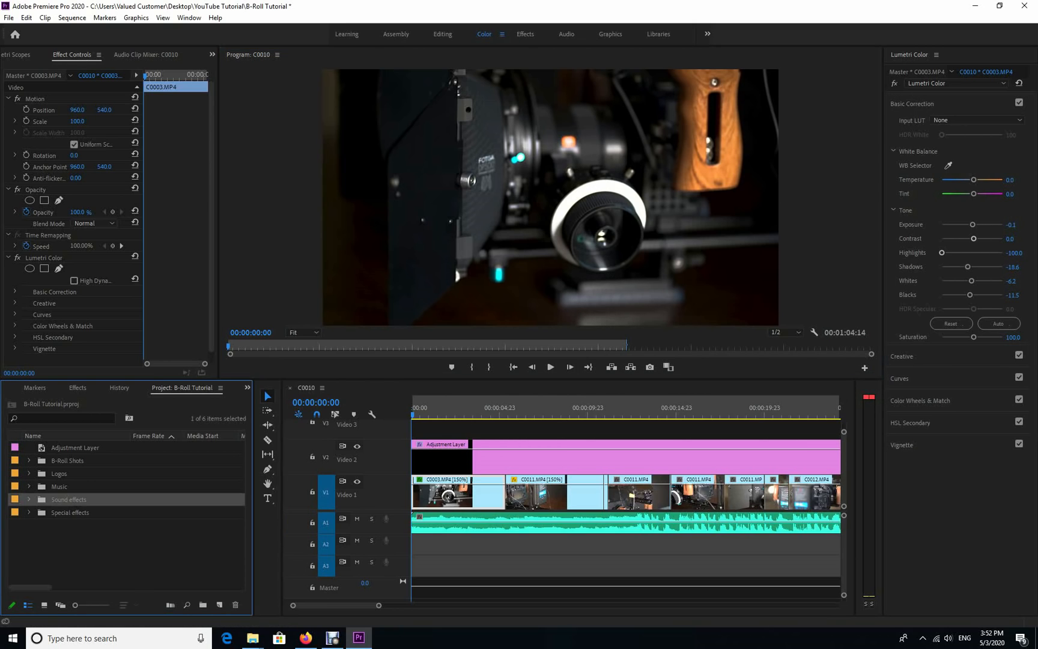
Step: Place Woosh.mp3 from the Sound effects bin on A2 under the first ramp and preview it
click(28, 499)
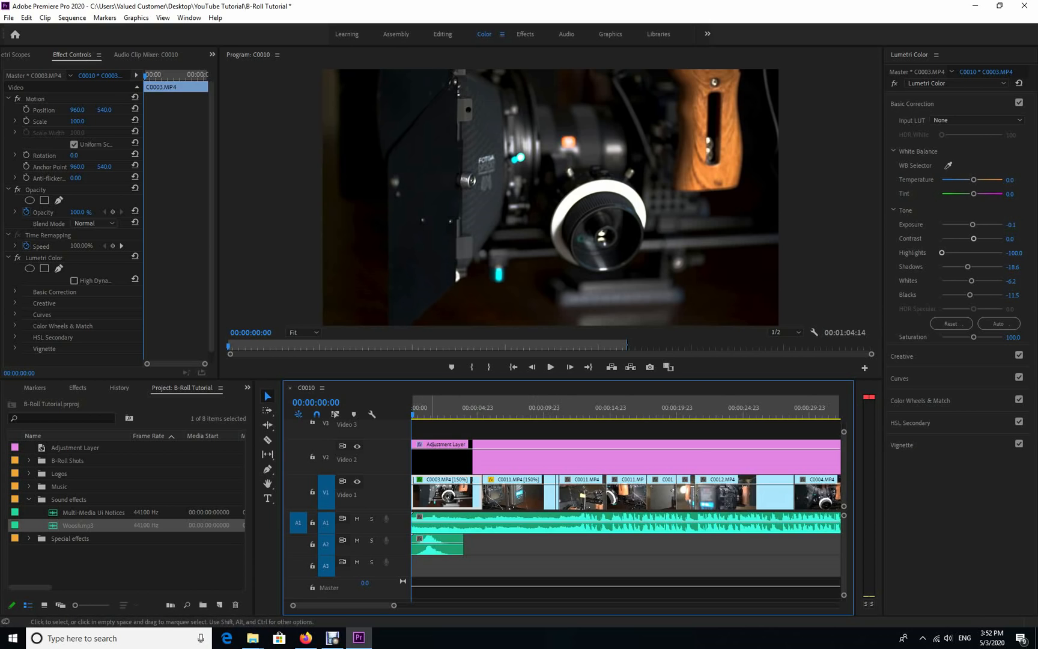
drag(437, 545, 555, 545)
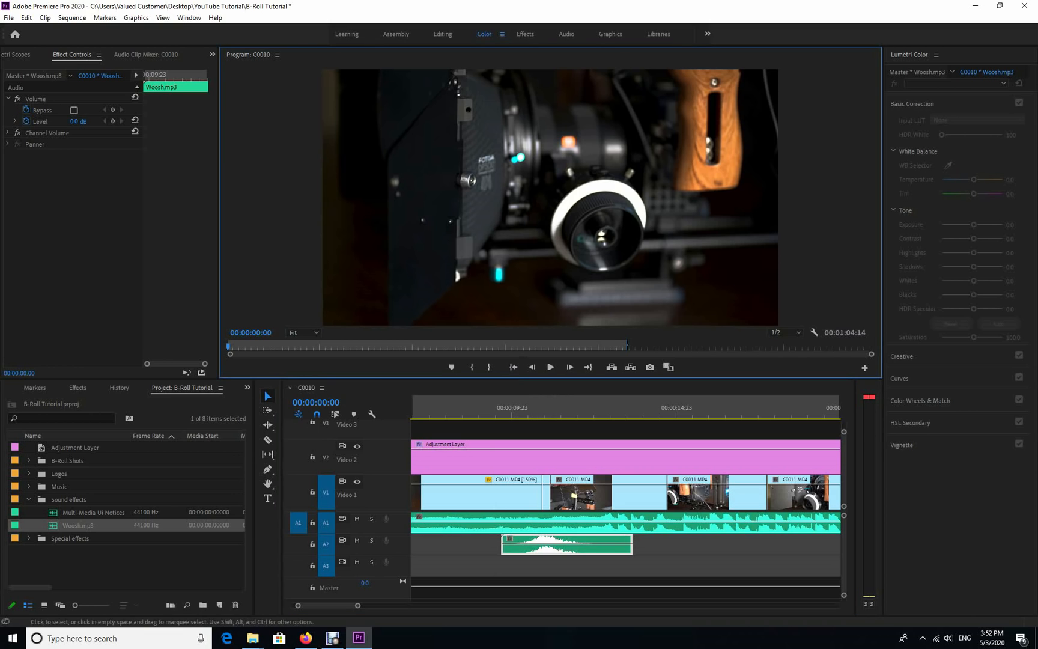
click(550, 367)
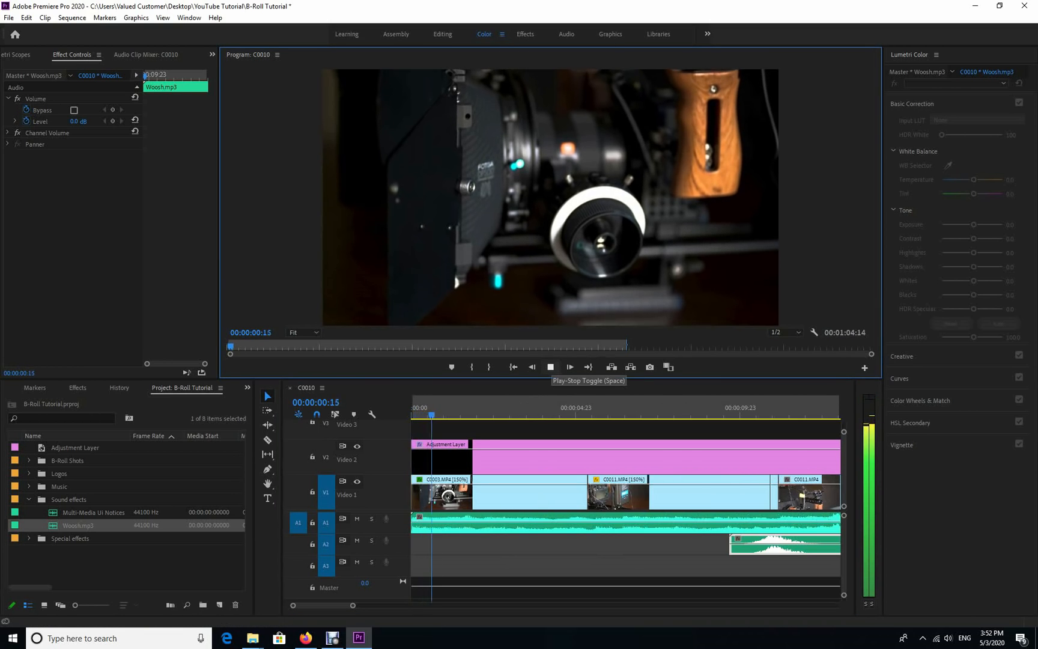
click(568, 367)
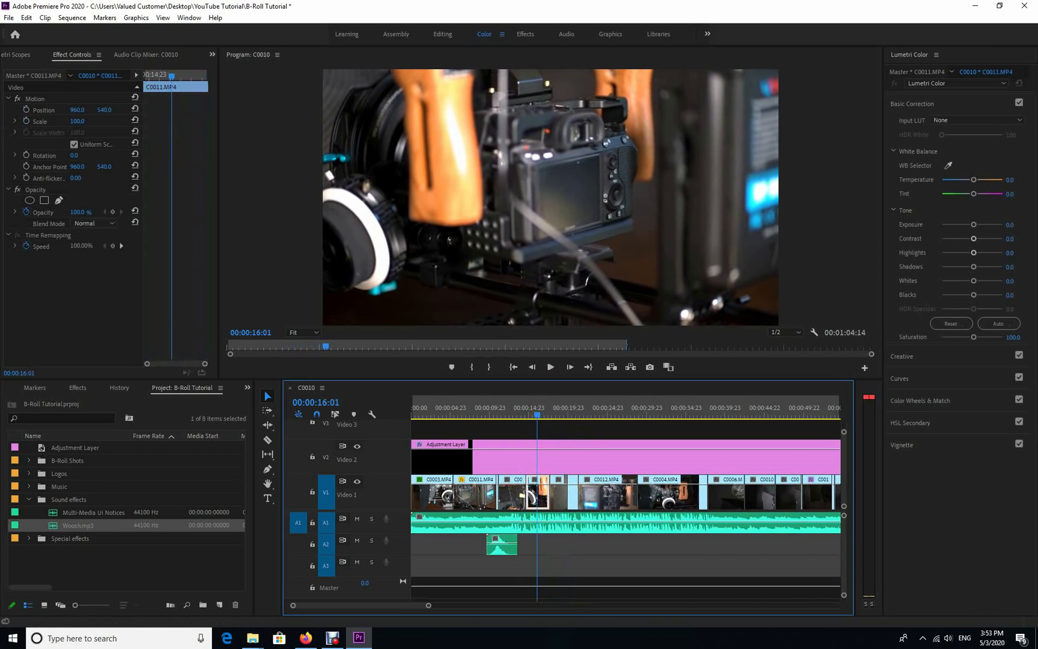
Step: Duplicate the Woosh clip onto A2 under the ramp near 00:49 and align it
click(505, 415)
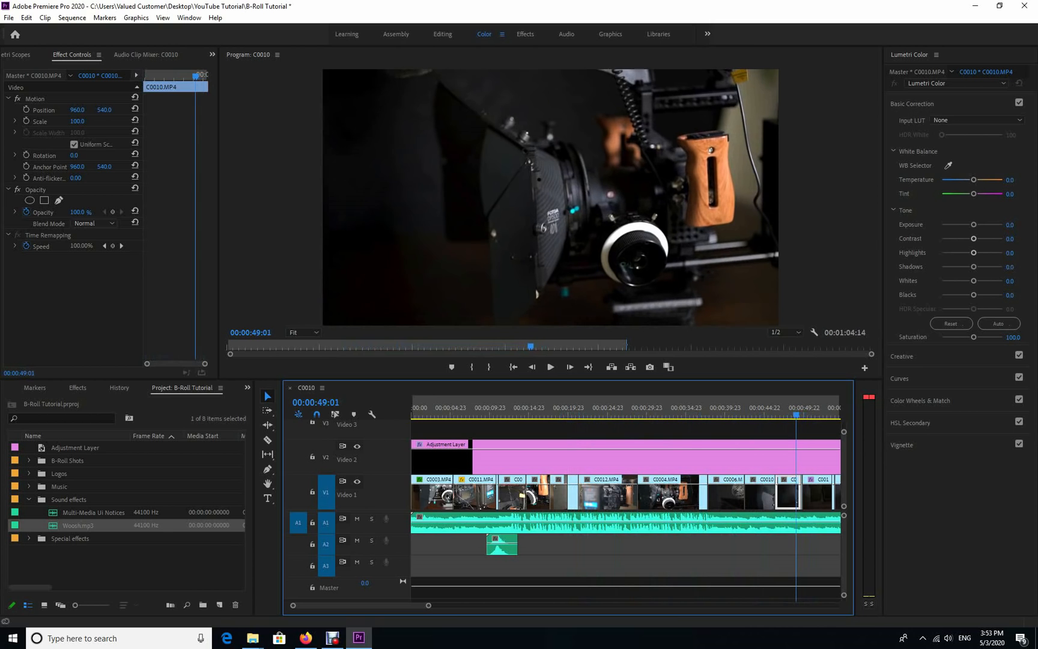
click(549, 367)
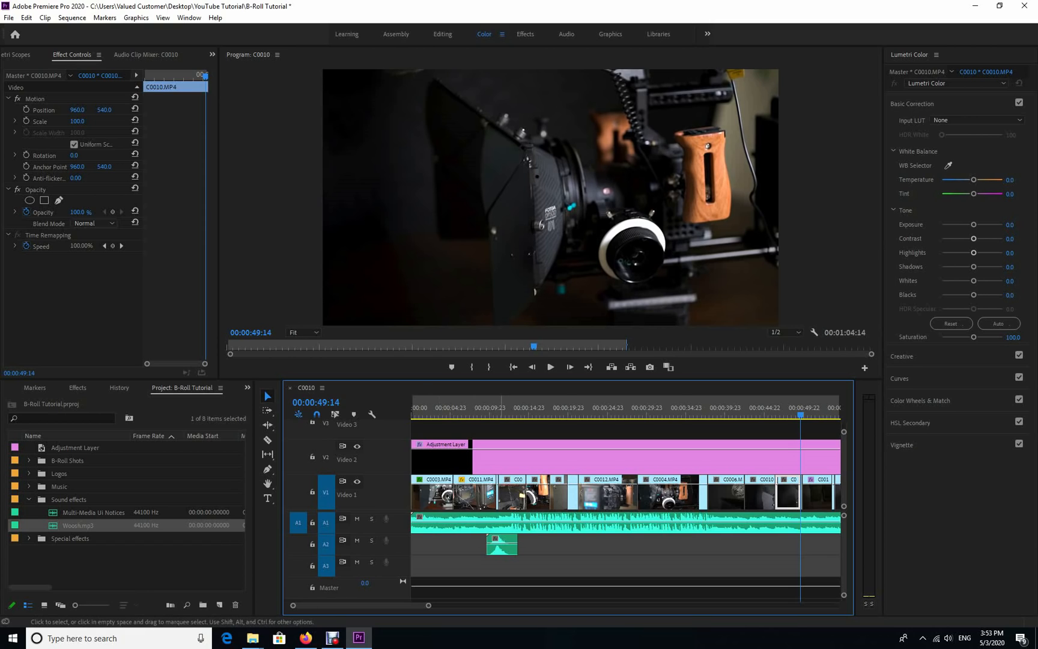
click(501, 544)
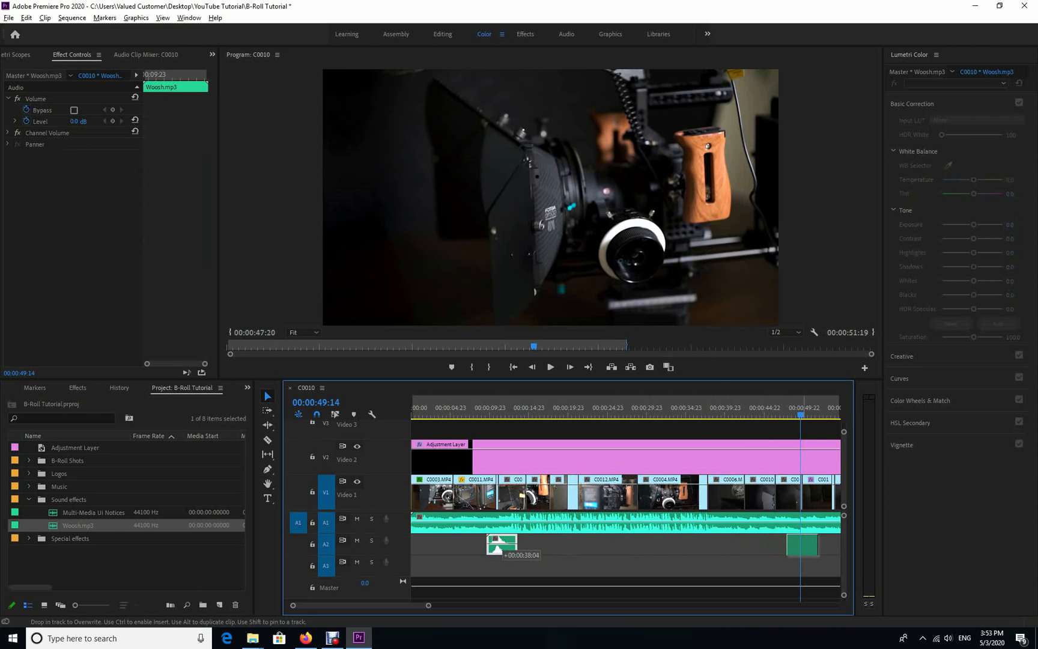
drag(501, 543, 800, 543)
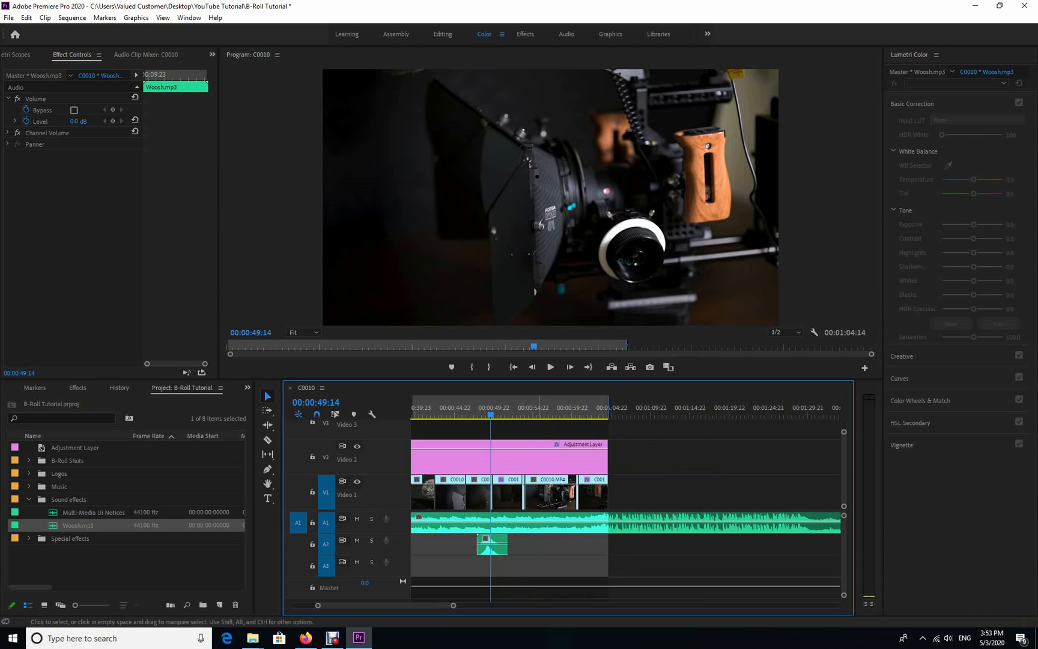
click(479, 495)
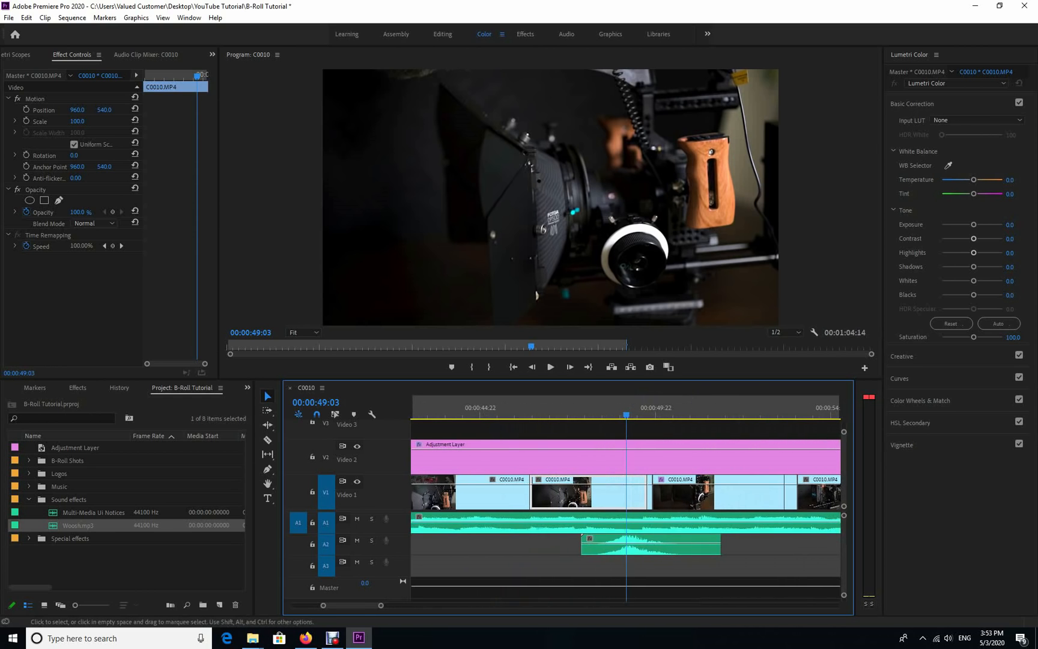
drag(648, 544, 662, 544)
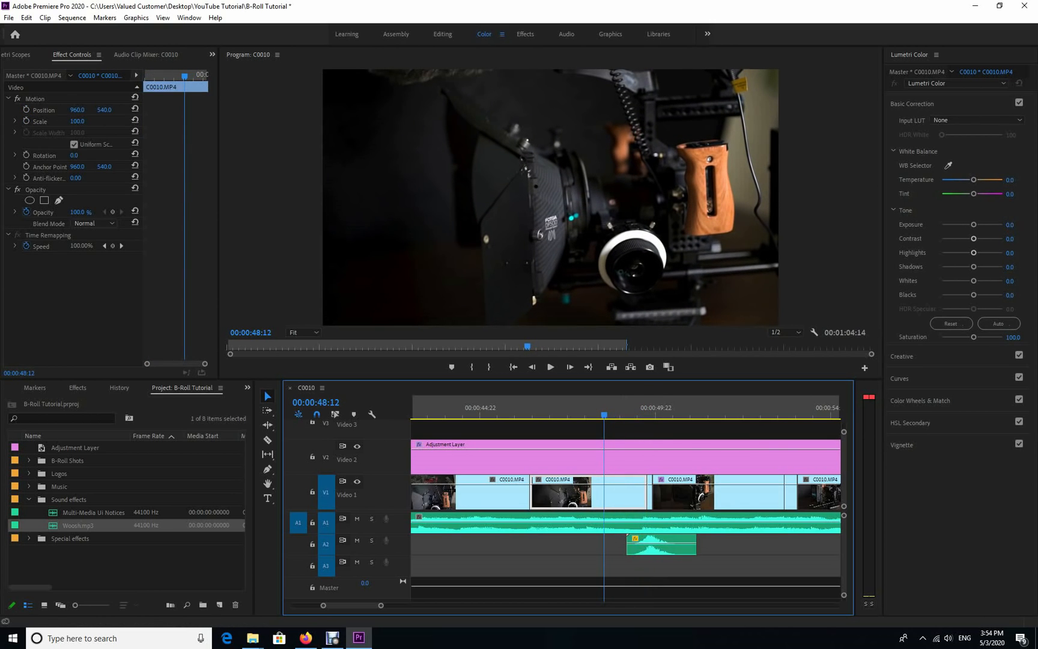
click(550, 367)
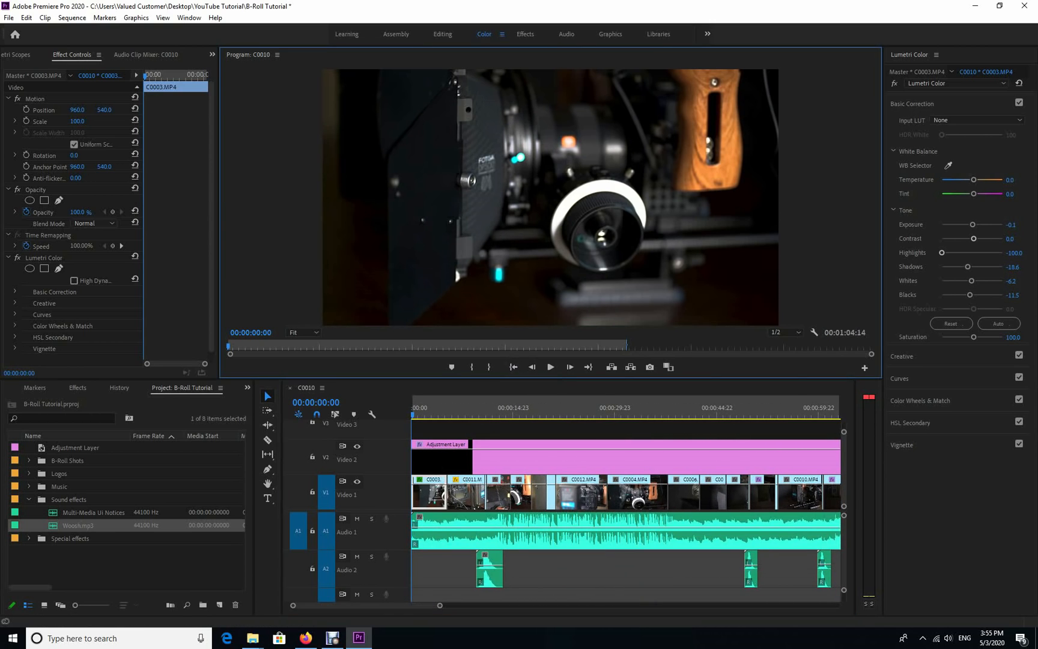
Step: Razor-cut the Go Shopping.mp3 music on A1 near the 14-second mark
click(508, 414)
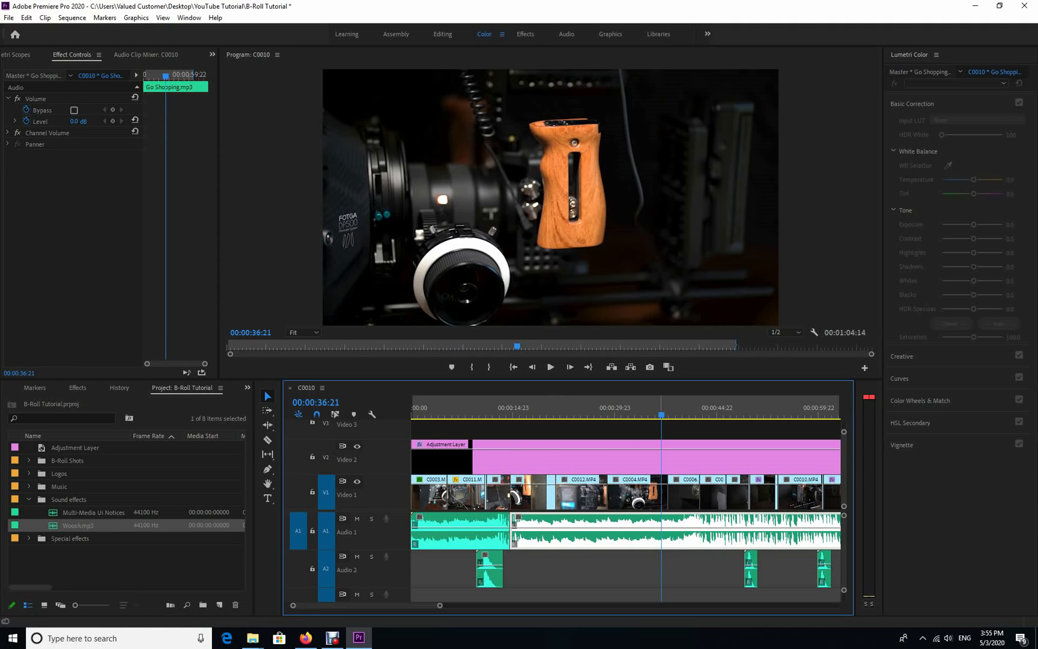
Step: Rearrange and trim the Go Shopping music pieces on A1 to end with the last clip
click(461, 479)
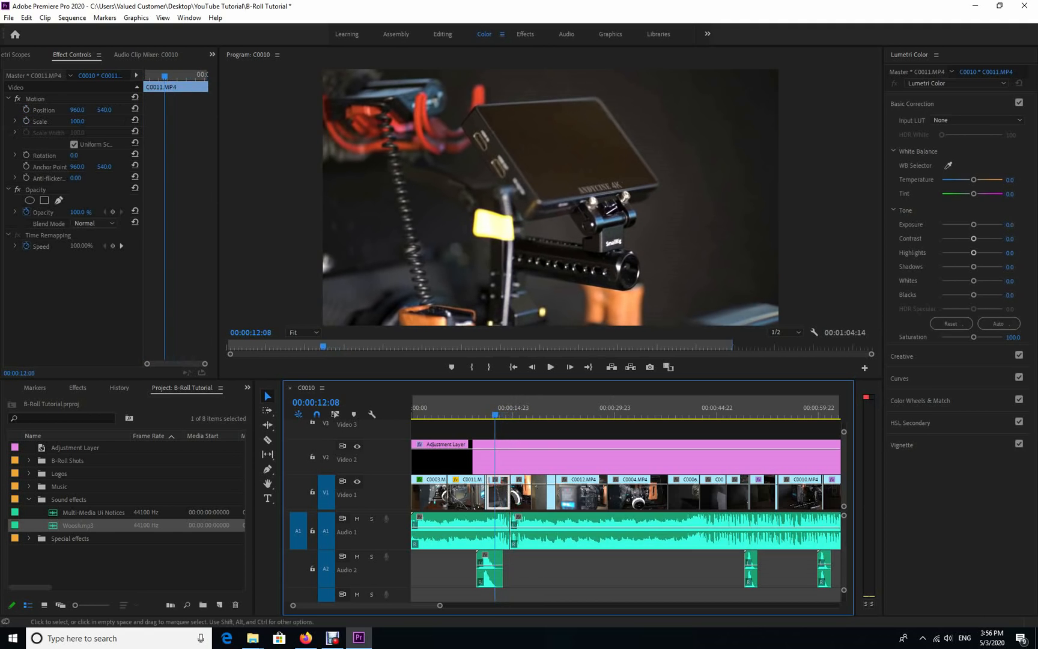
click(550, 367)
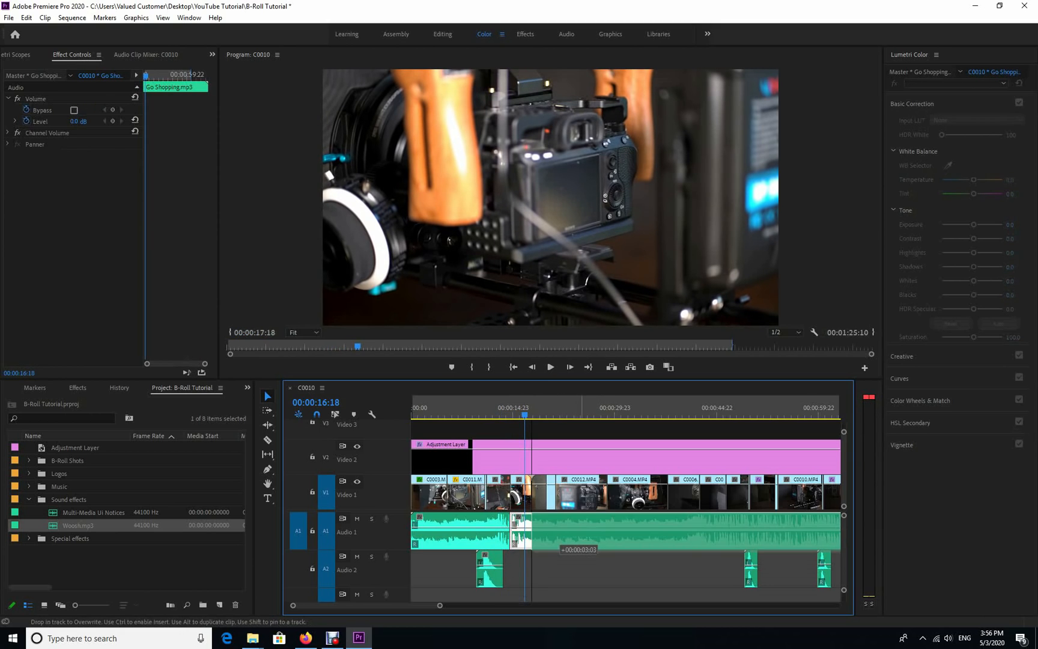
click(662, 527)
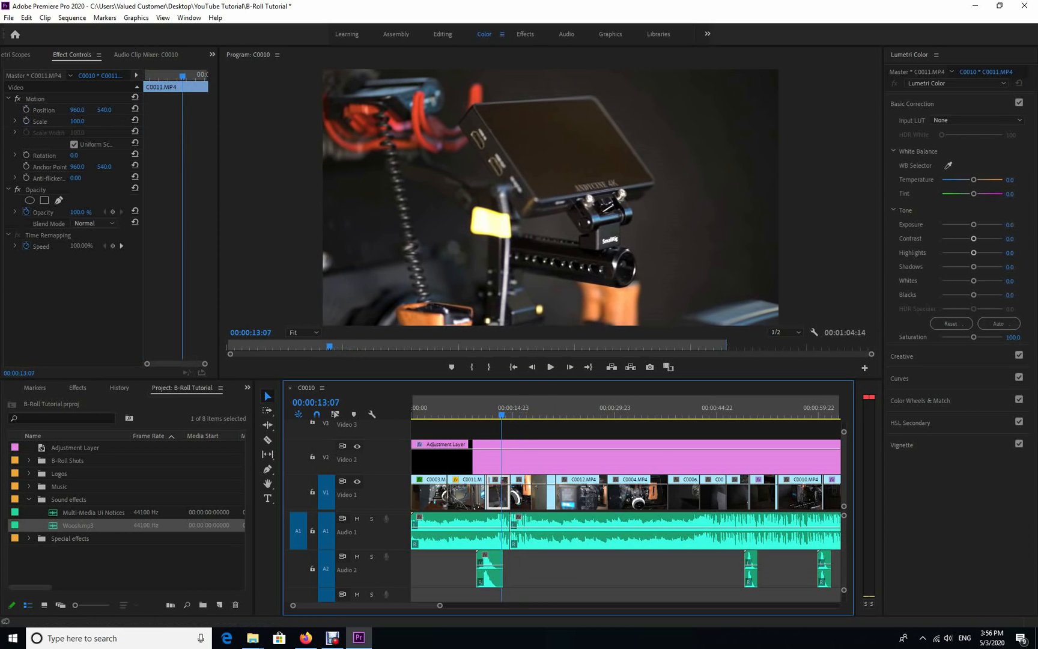
click(549, 367)
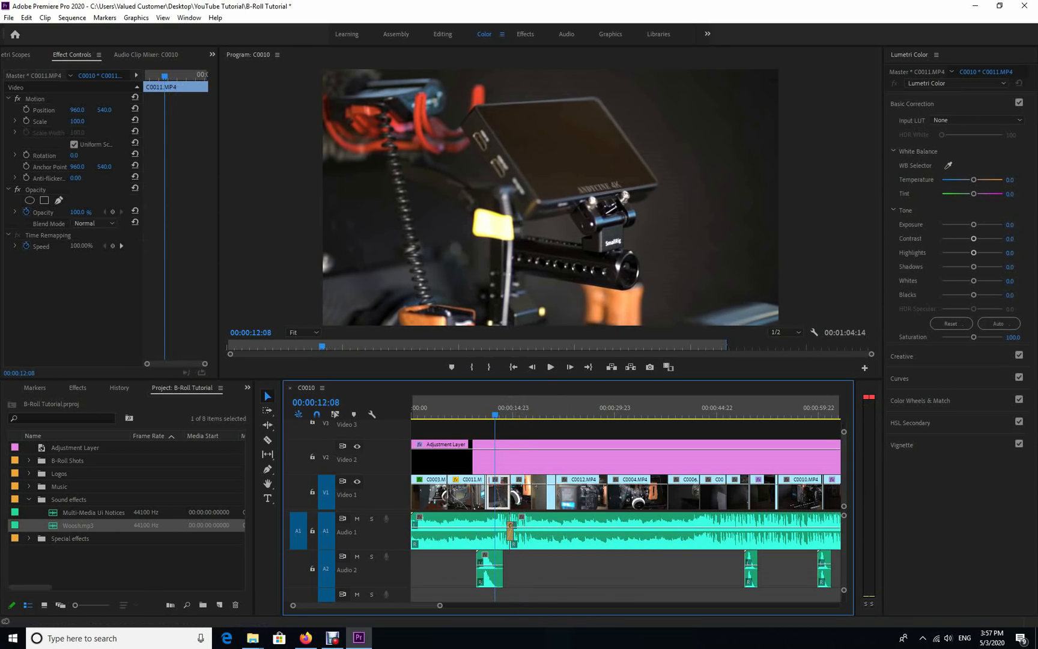
click(550, 366)
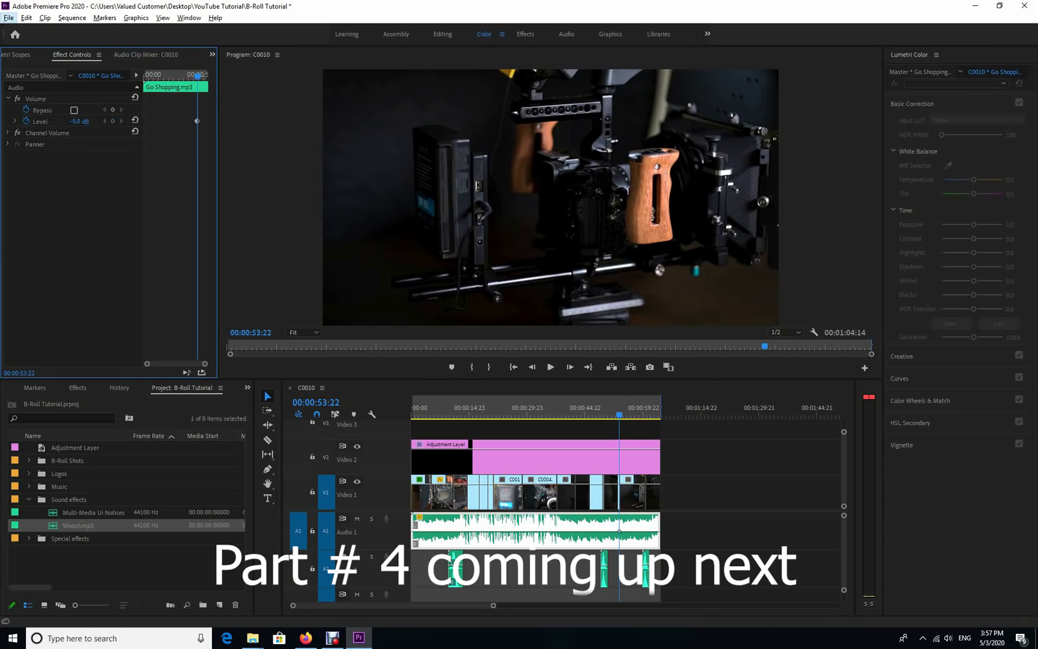
Step: Preview the sequence ending and set the music level at the fade-start keyframe on A1
click(551, 367)
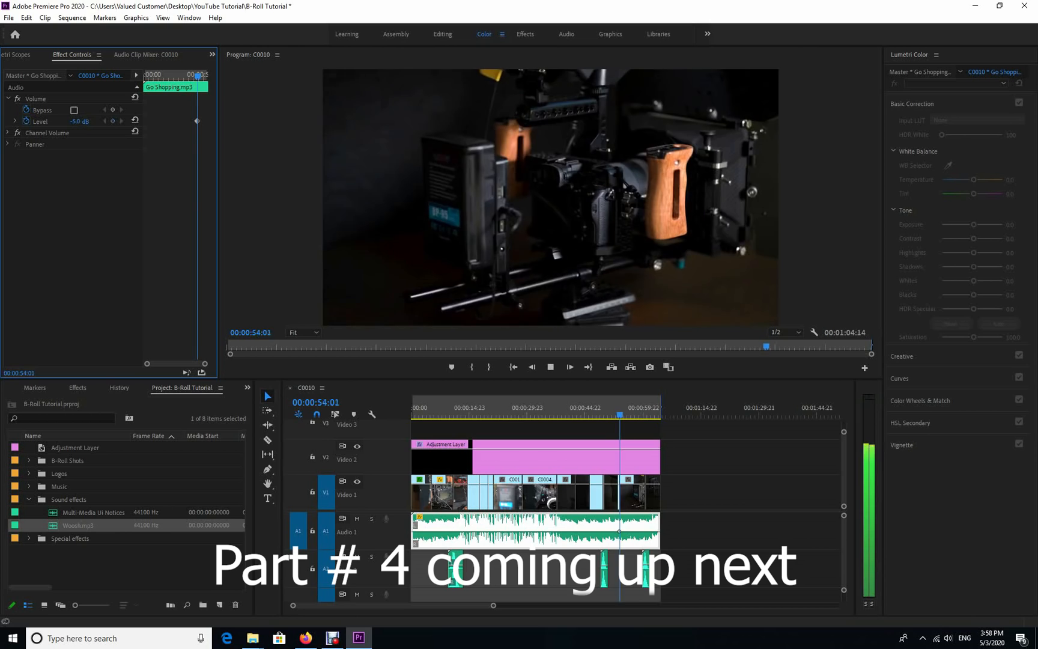
click(550, 367)
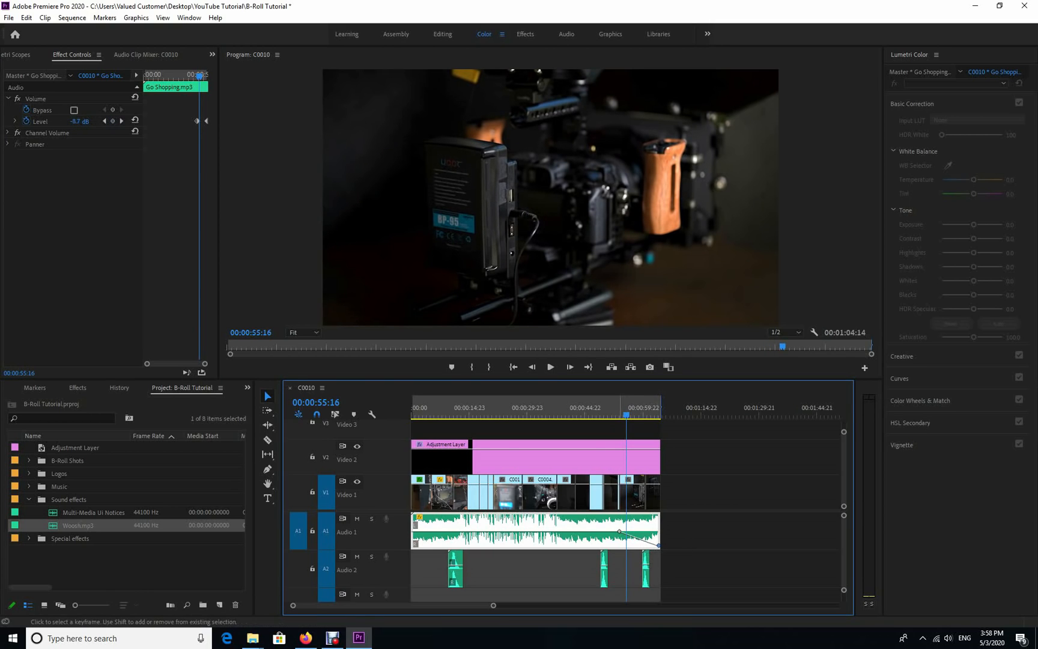
drag(618, 531, 658, 544)
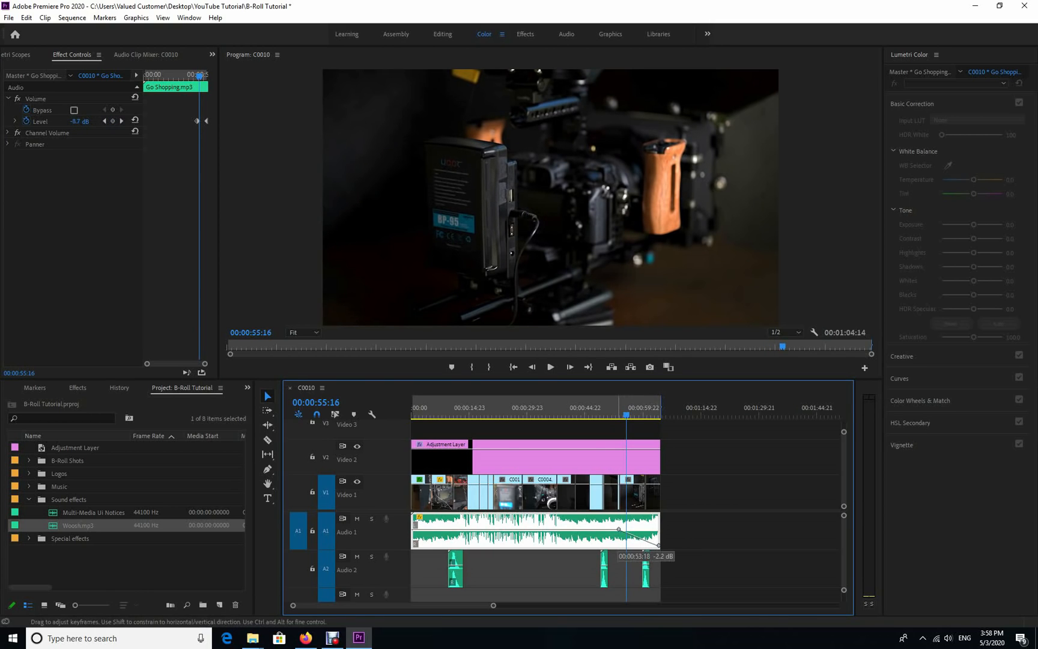
drag(618, 530, 659, 543)
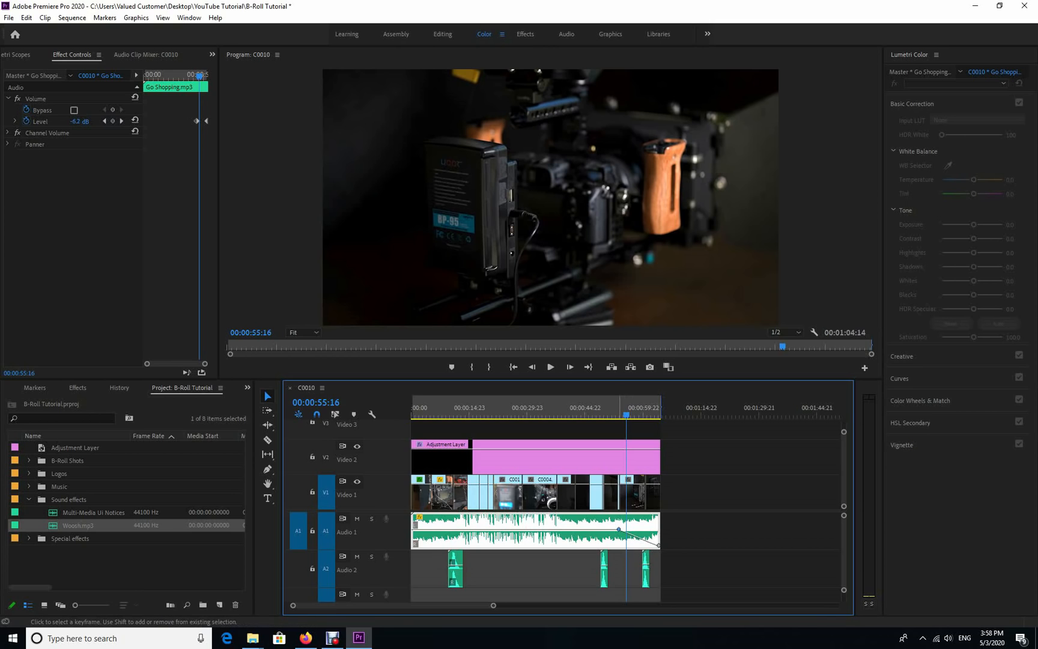
Step: Make both fade keyframes Bezier and pull the final keyframe down to -∞ dB
right_click(618, 530)
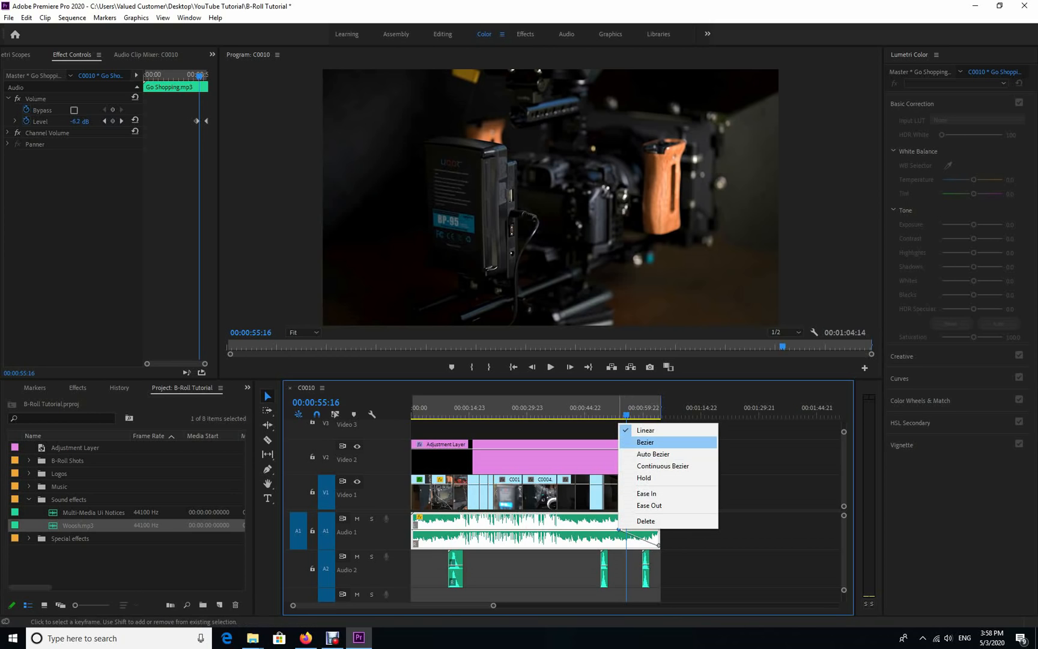
click(645, 442)
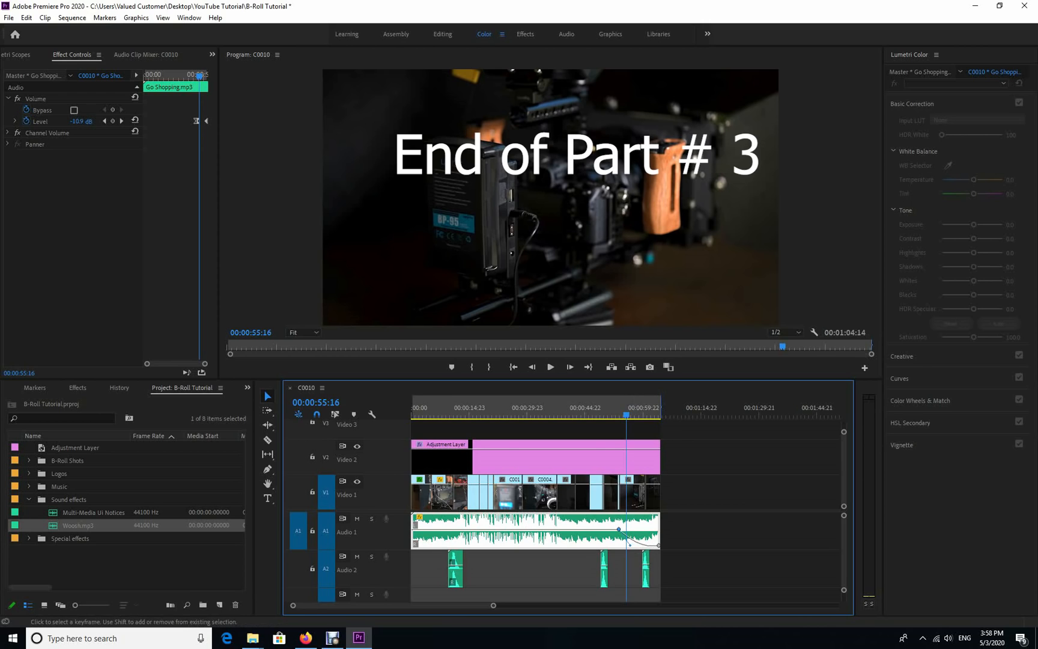
right_click(619, 530)
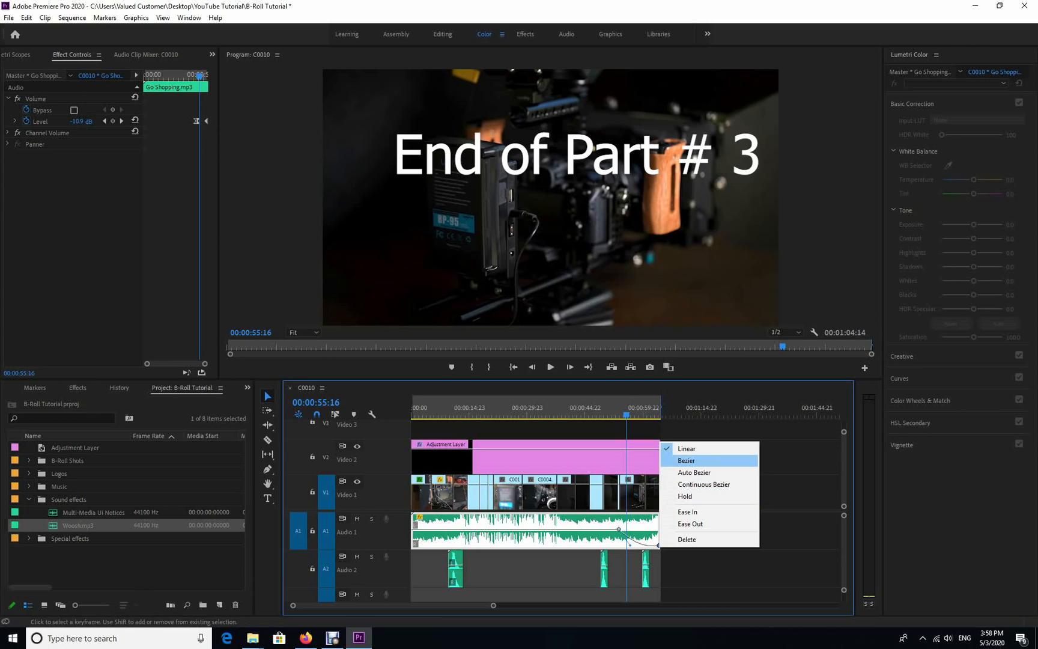
click(687, 460)
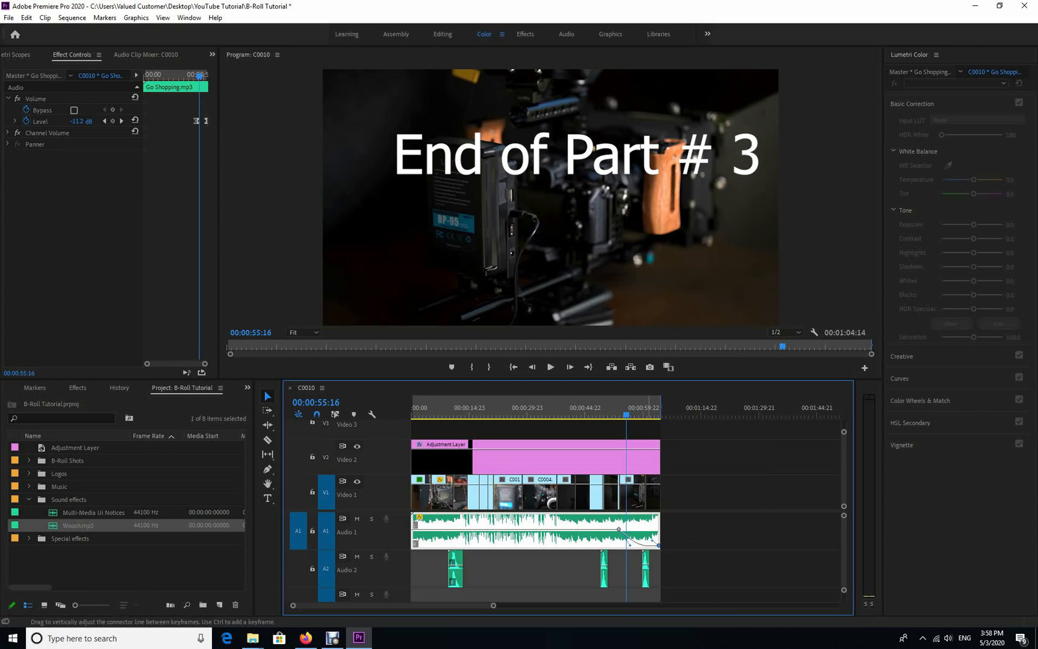
drag(619, 528, 655, 545)
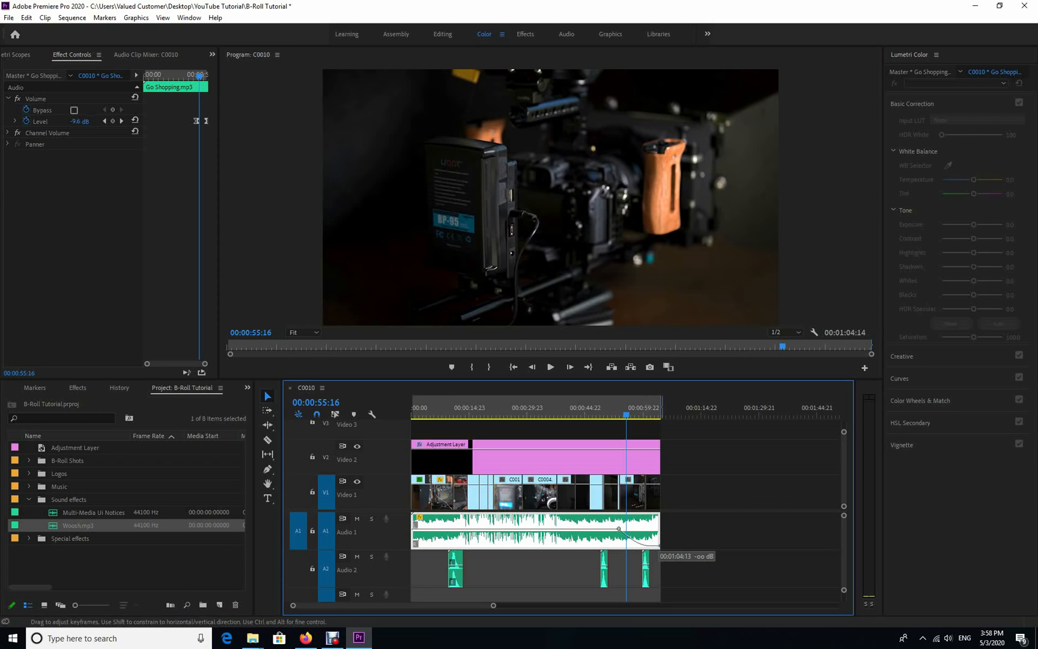
drag(618, 529, 656, 544)
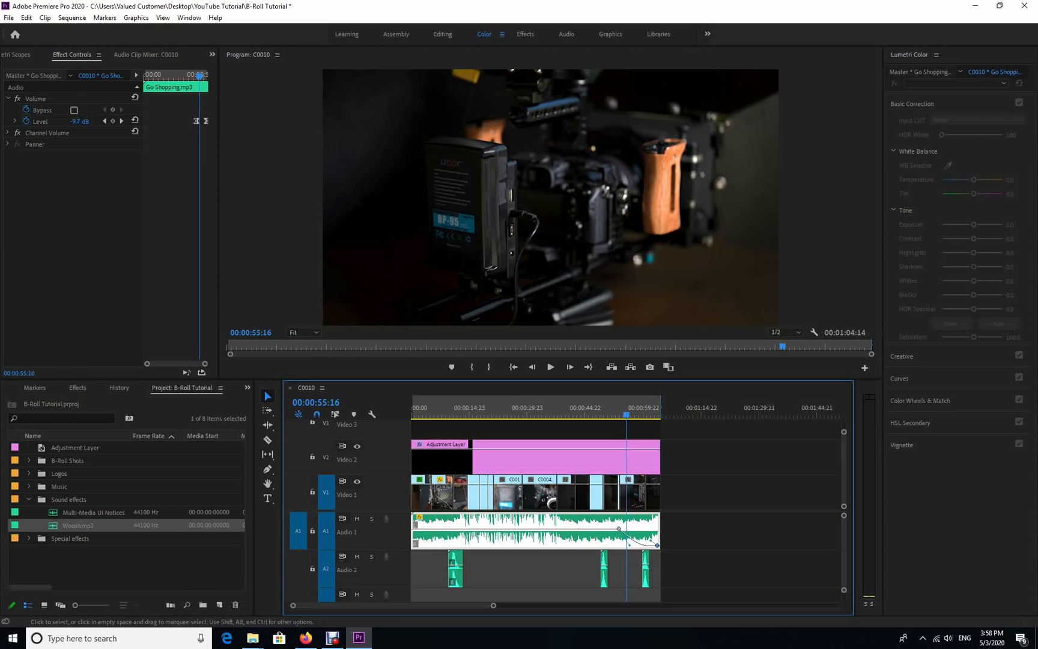